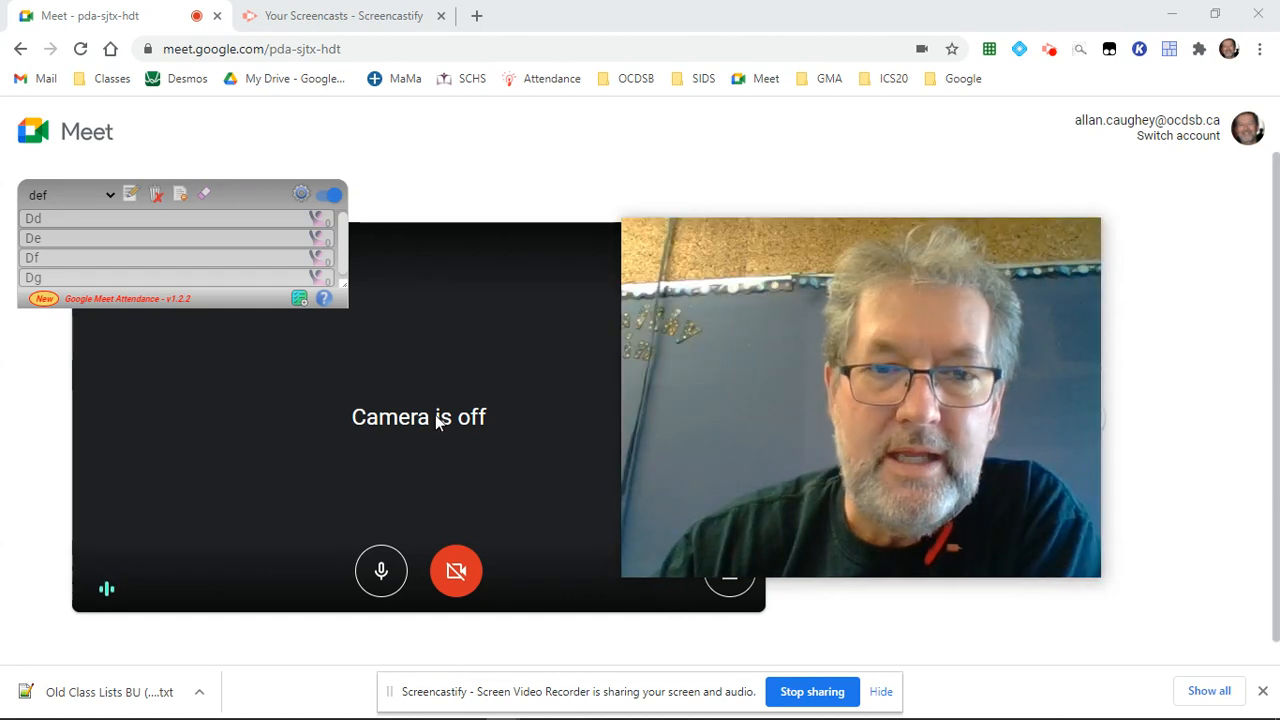
pyautogui.moveTo(232, 552)
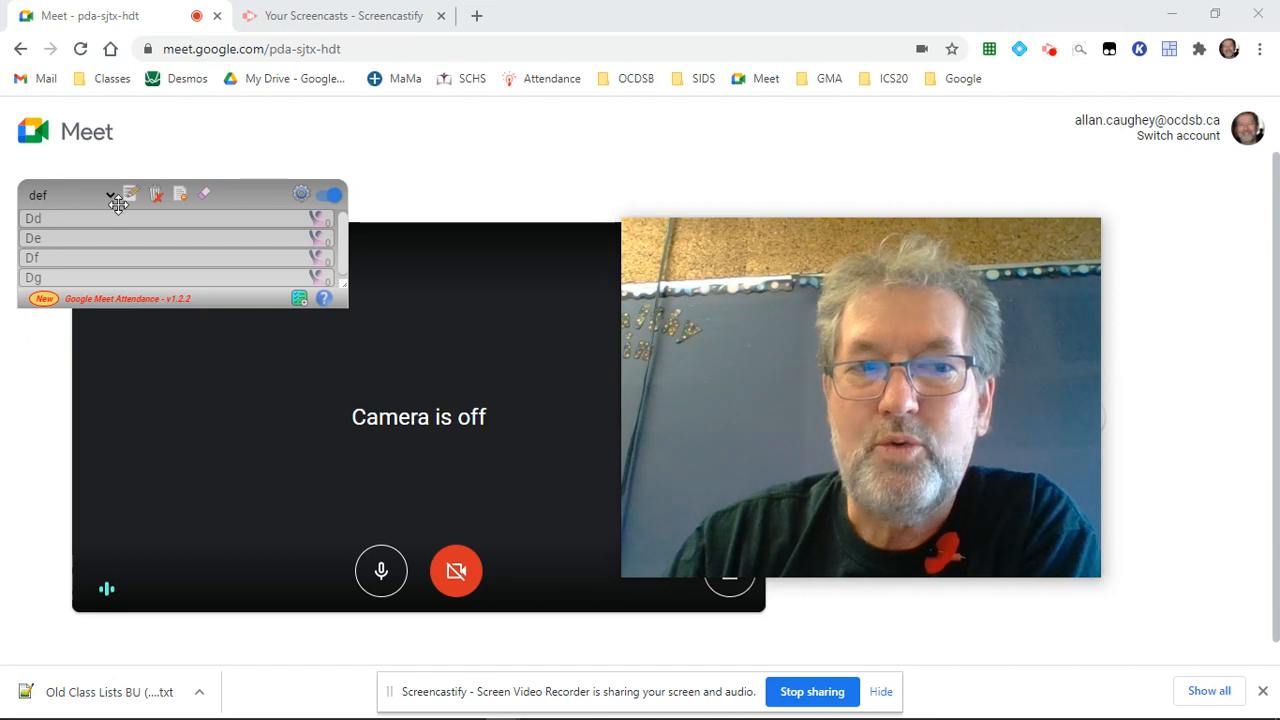
pyautogui.moveTo(156, 194)
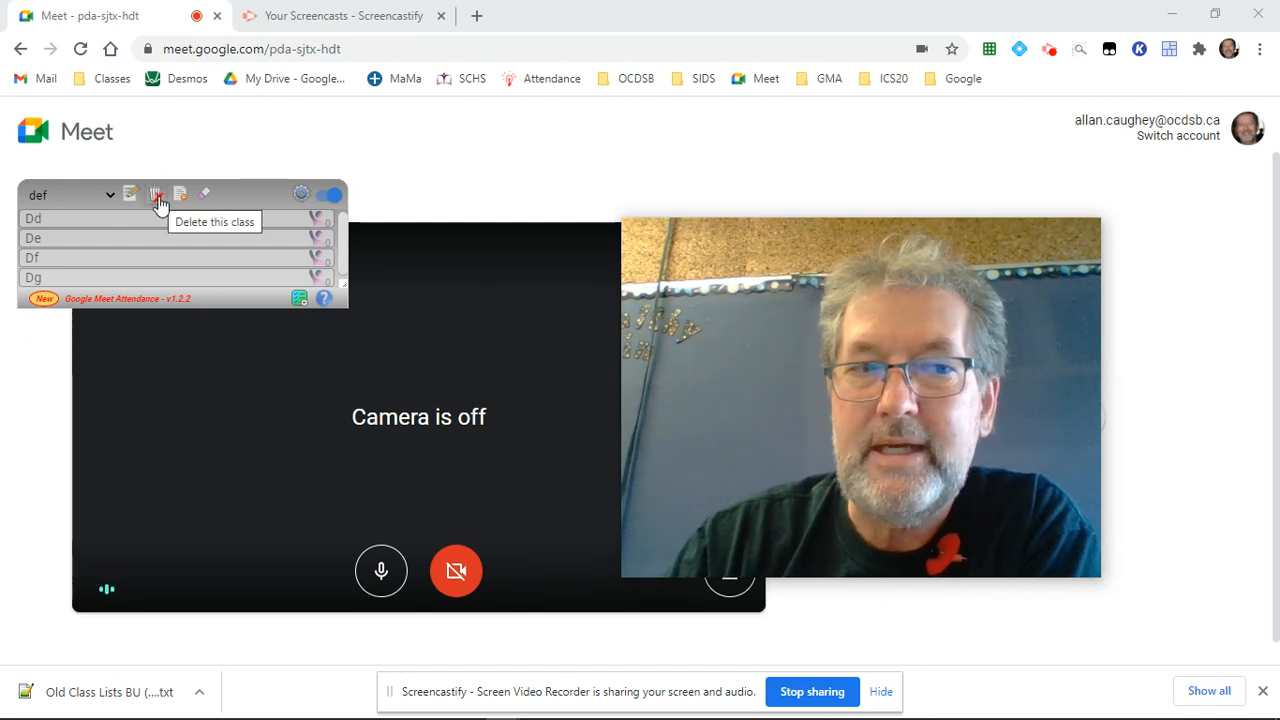
# - Delete the def class, confirming, so the panel falls back to the default Class List
pyautogui.click(156, 194)
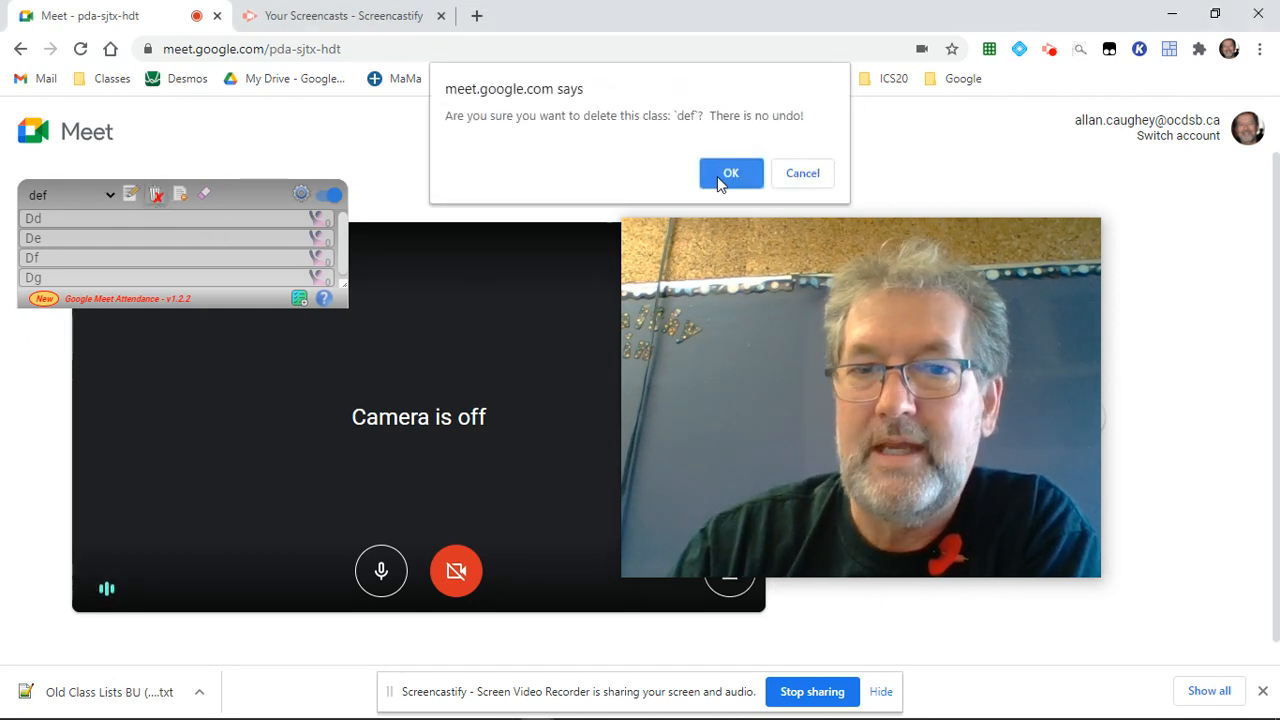
pyautogui.click(730, 172)
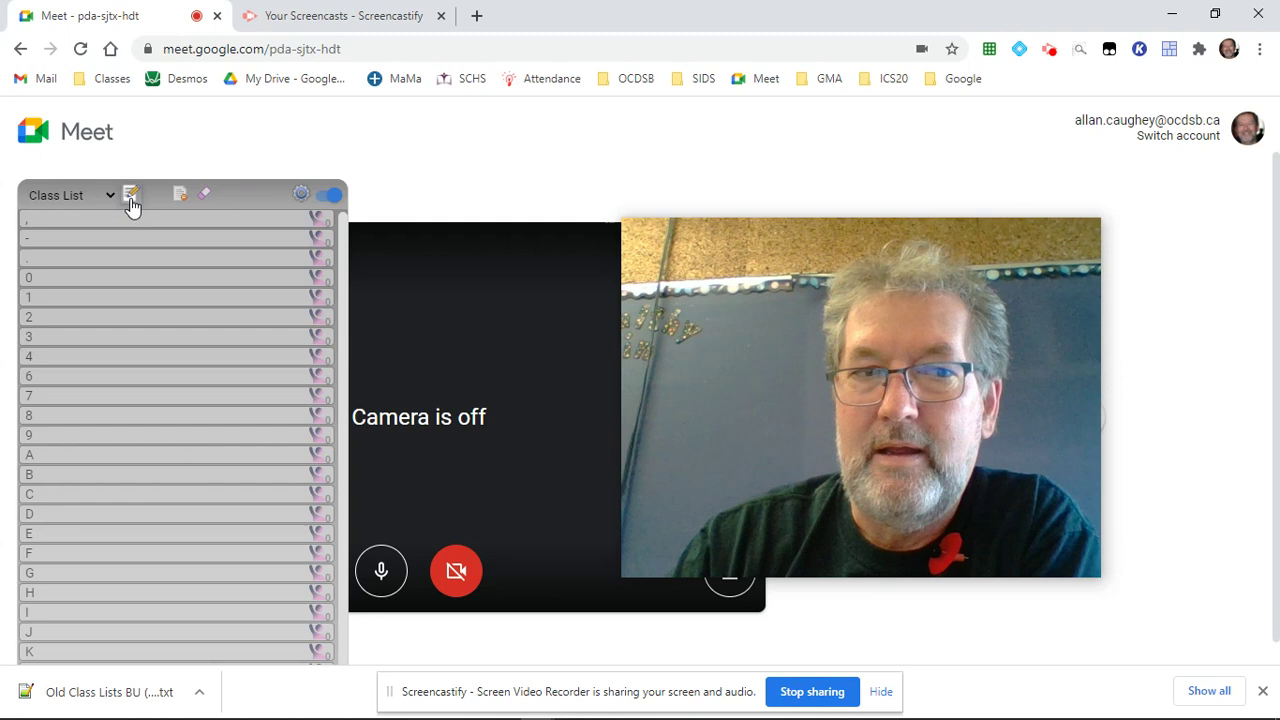
pyautogui.moveTo(132, 198)
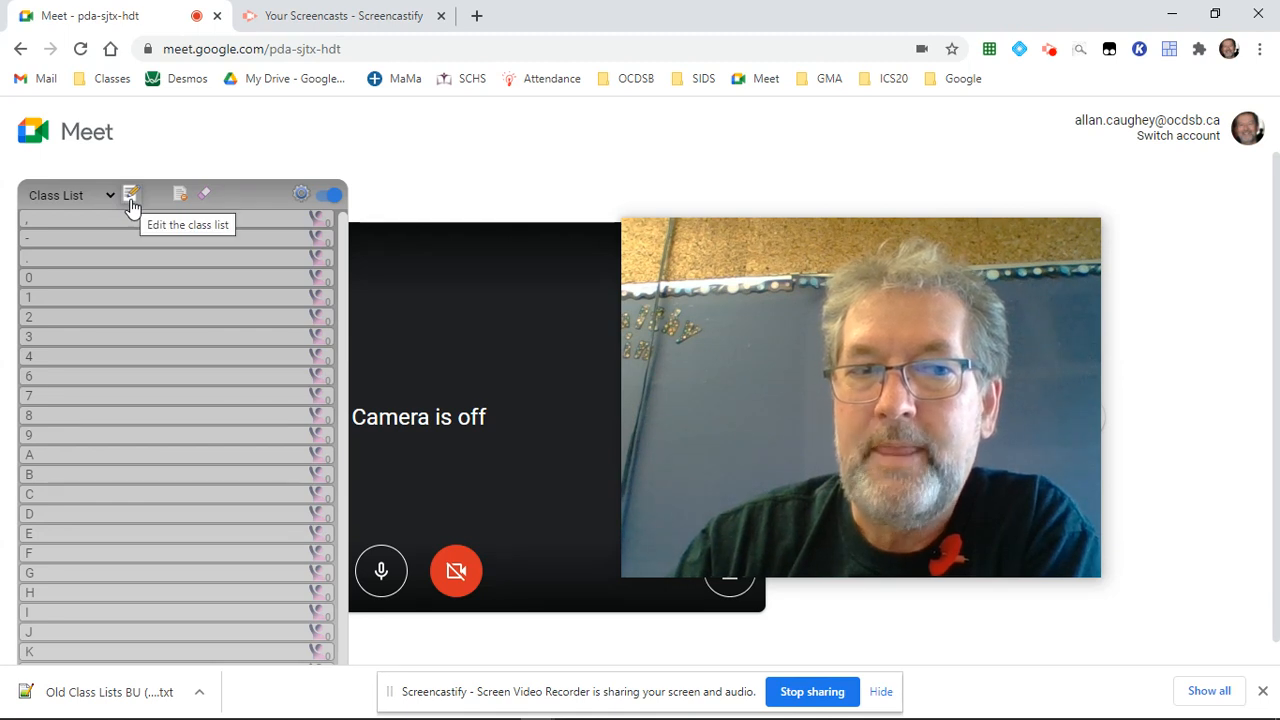
# - Edit the class list and import today's newest class-list backup file
pyautogui.click(132, 192)
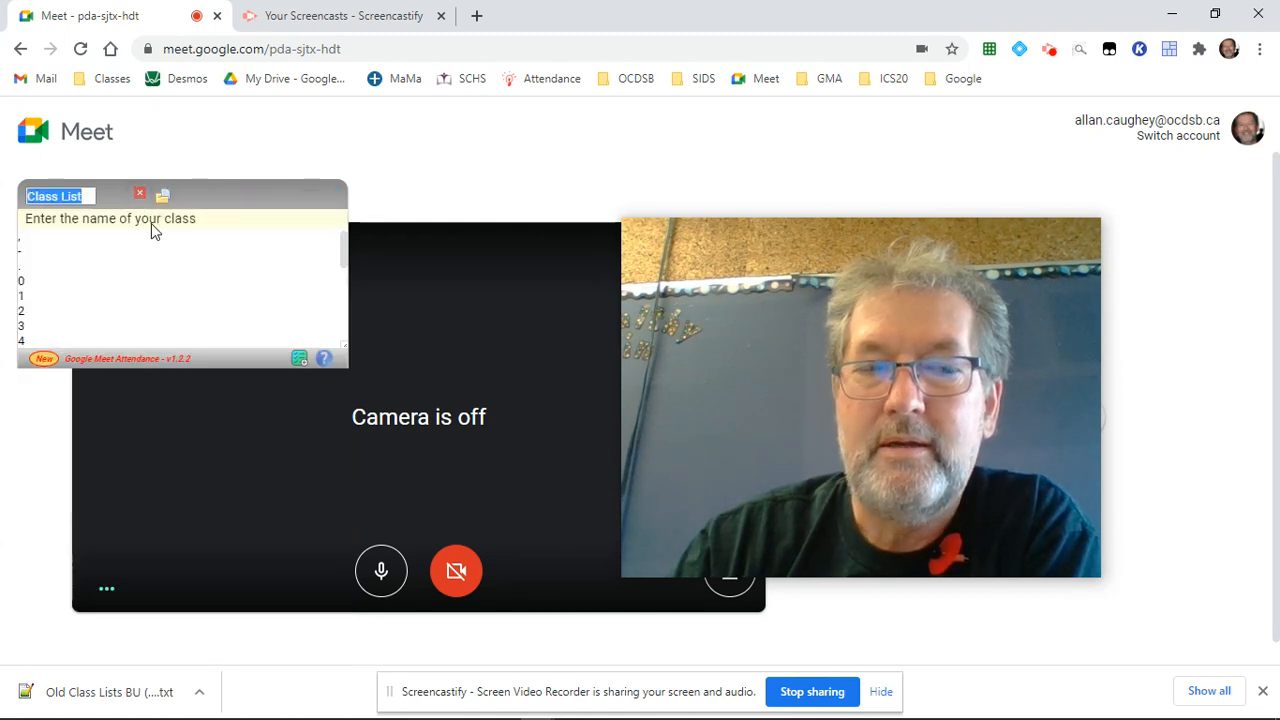
pyautogui.moveTo(164, 196)
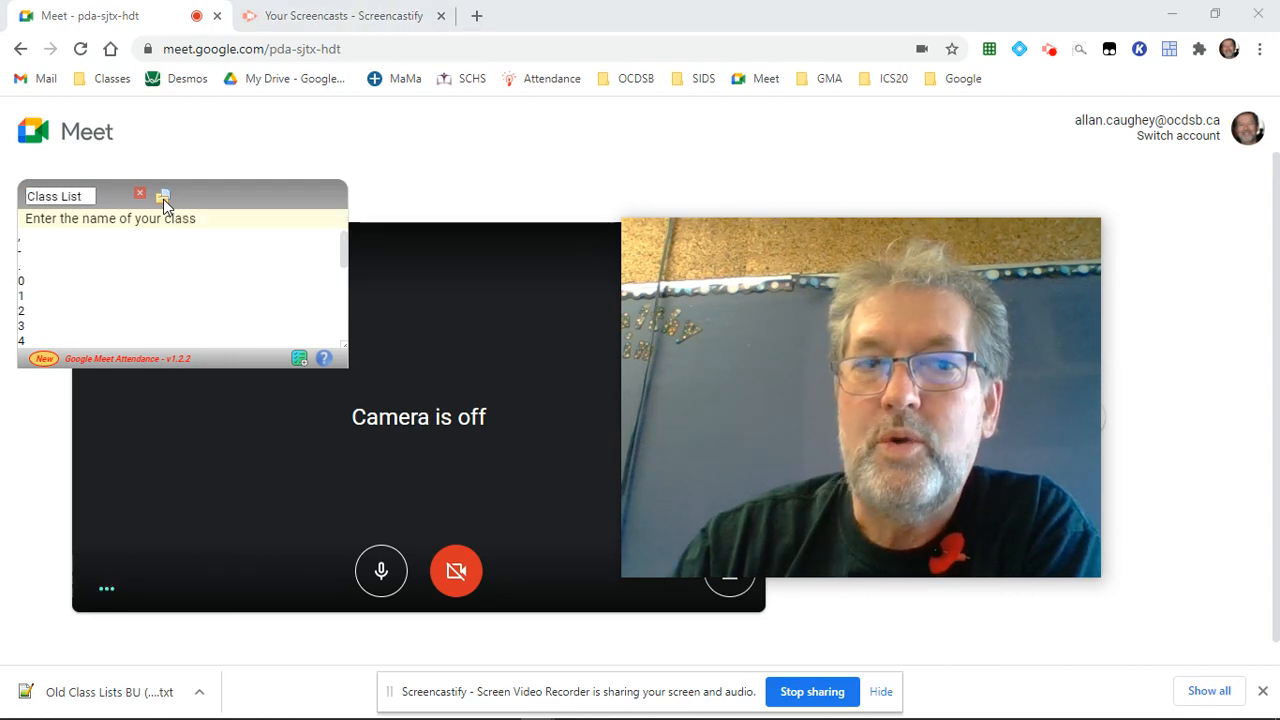
pyautogui.click(164, 194)
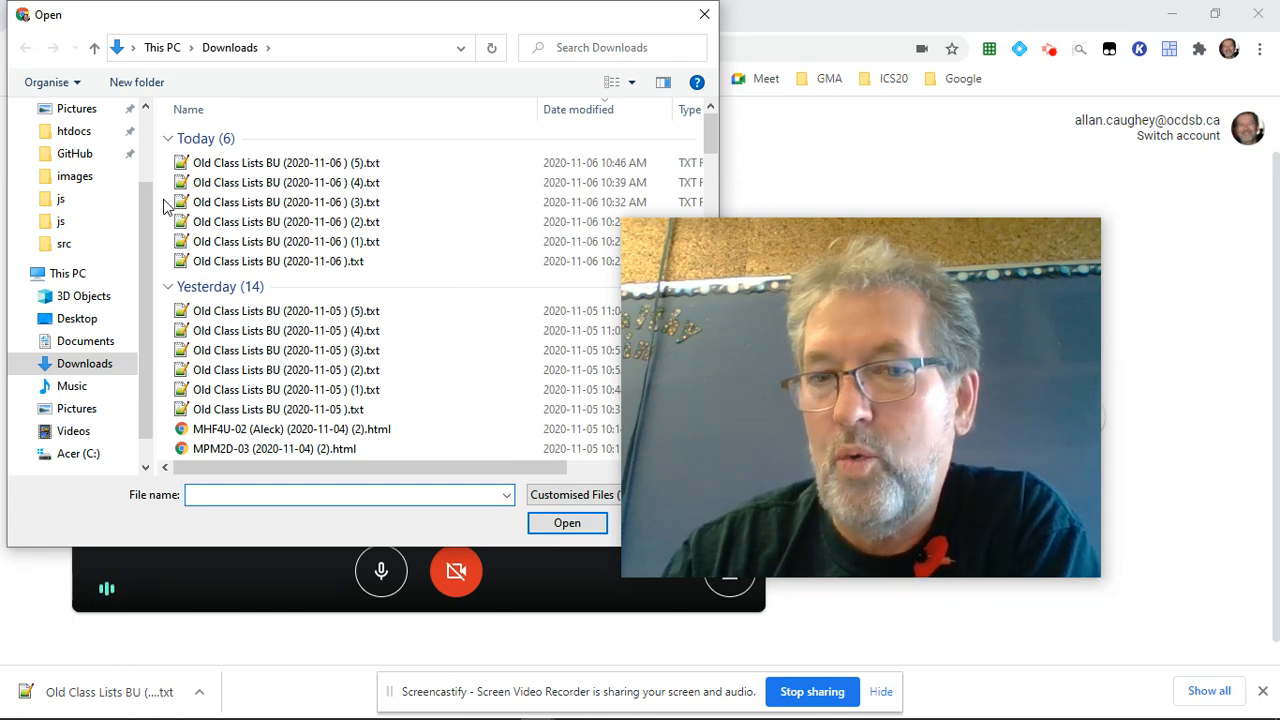
pyautogui.click(284, 162)
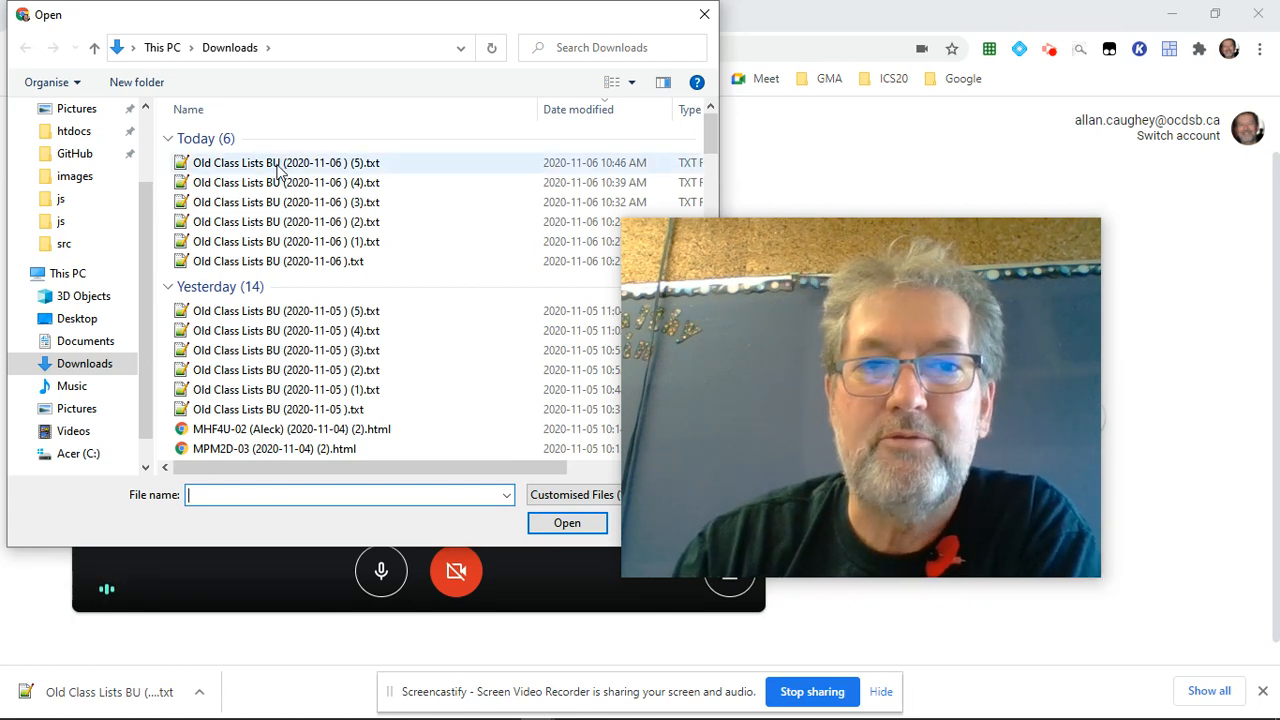
pyautogui.click(284, 162)
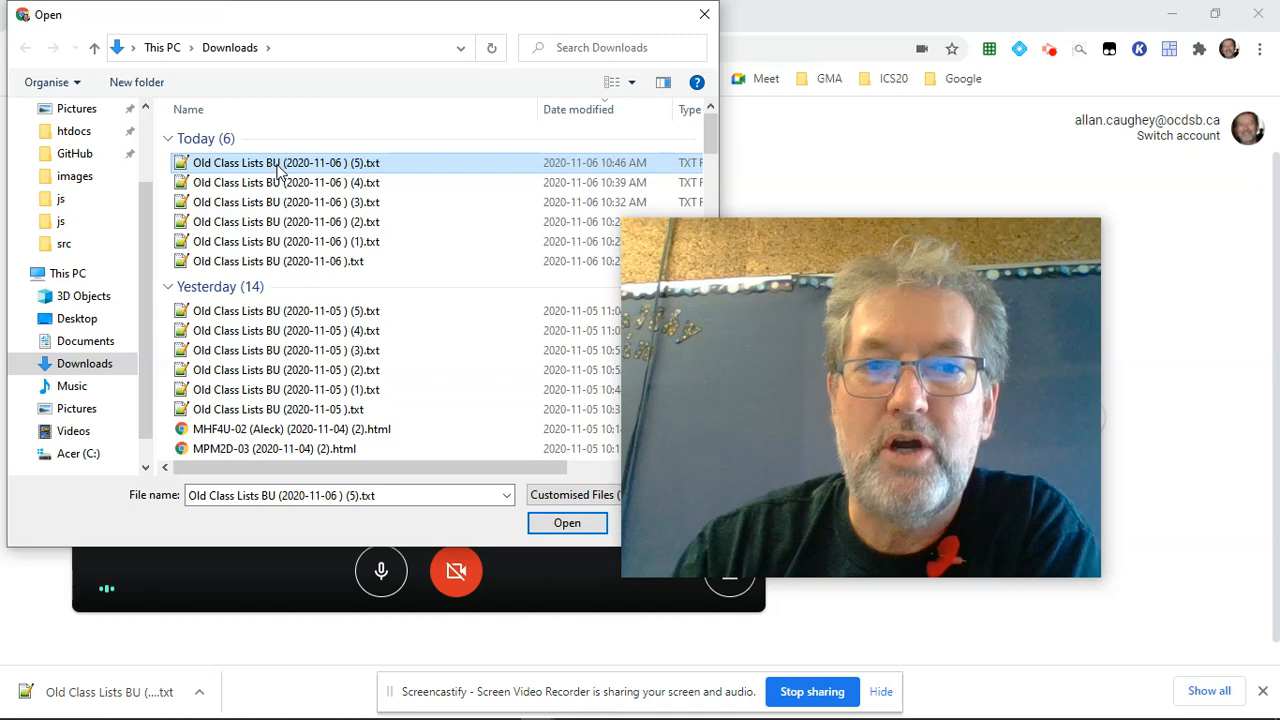
pyautogui.click(568, 522)
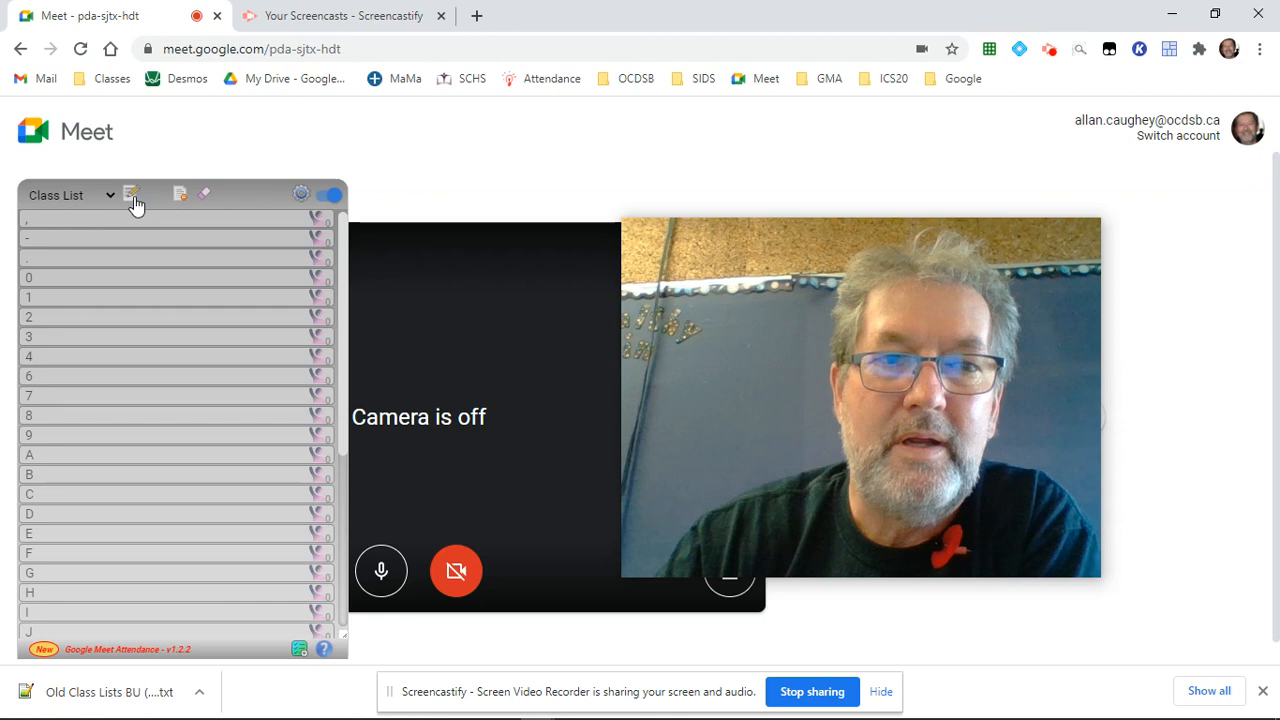
# - Import the Old Class Lists BU (2020-11-05).txt backup into the class list editor
pyautogui.click(132, 194)
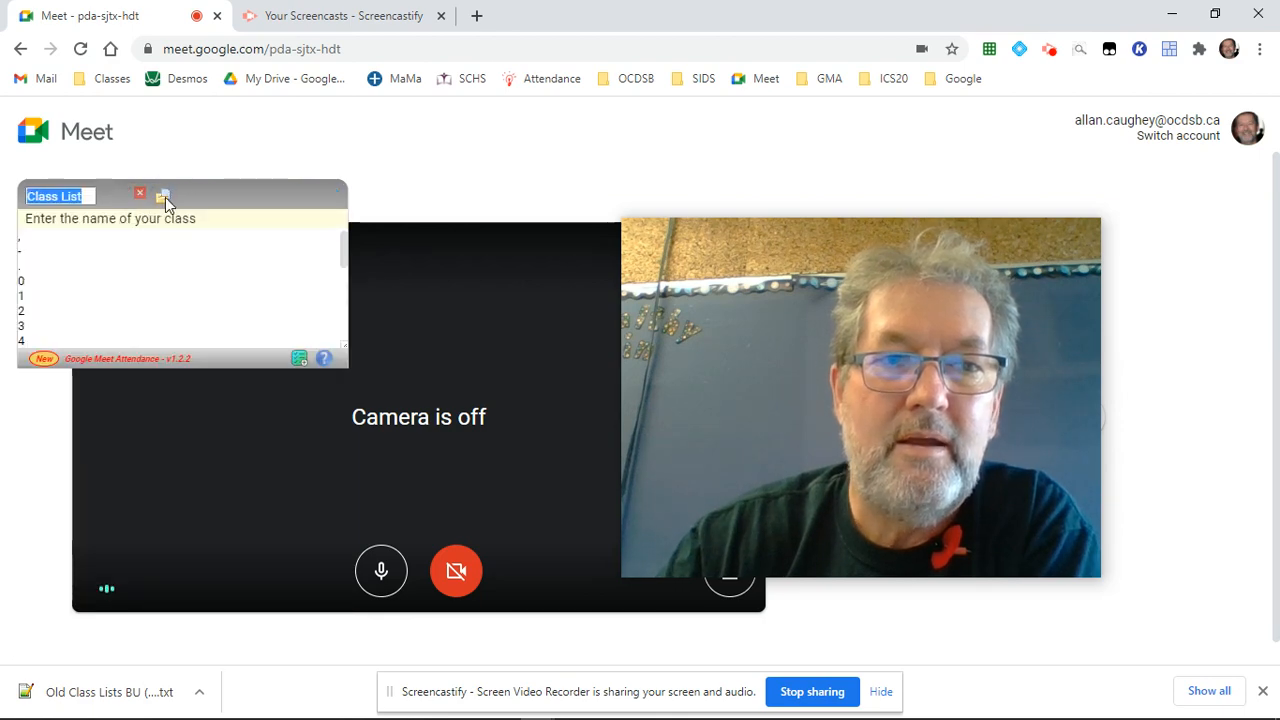
pyautogui.click(164, 194)
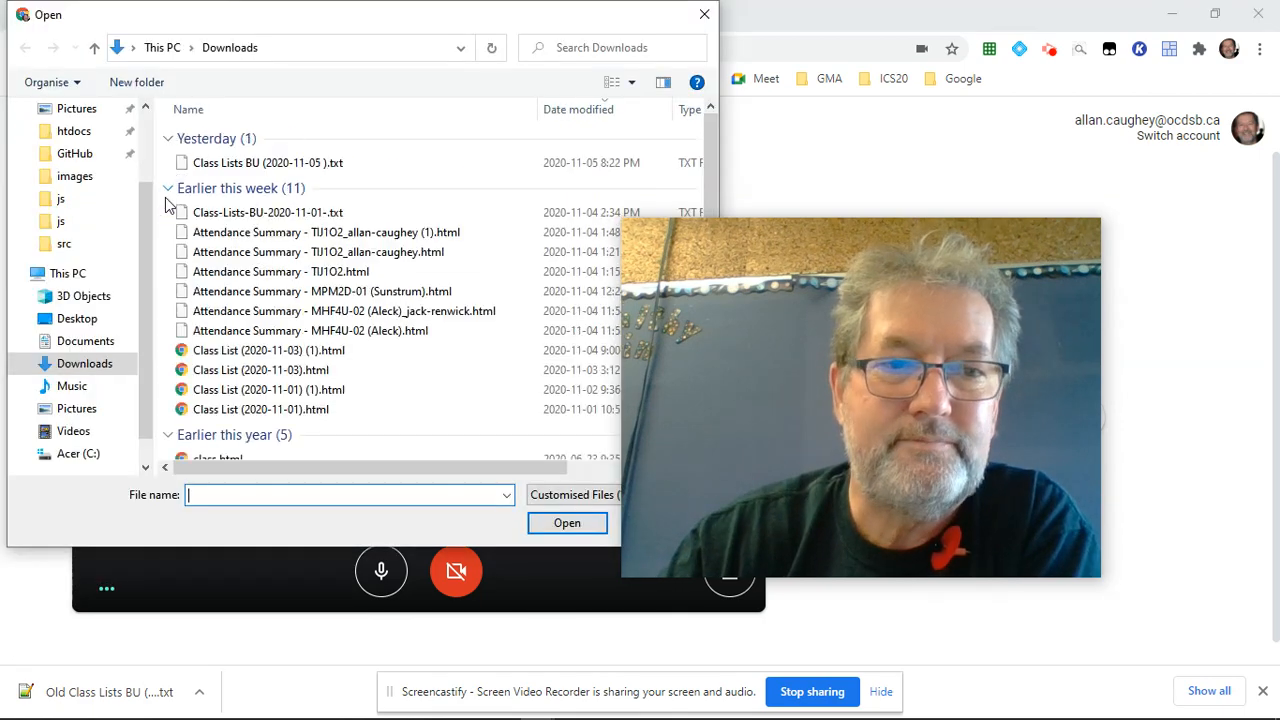
pyautogui.click(276, 408)
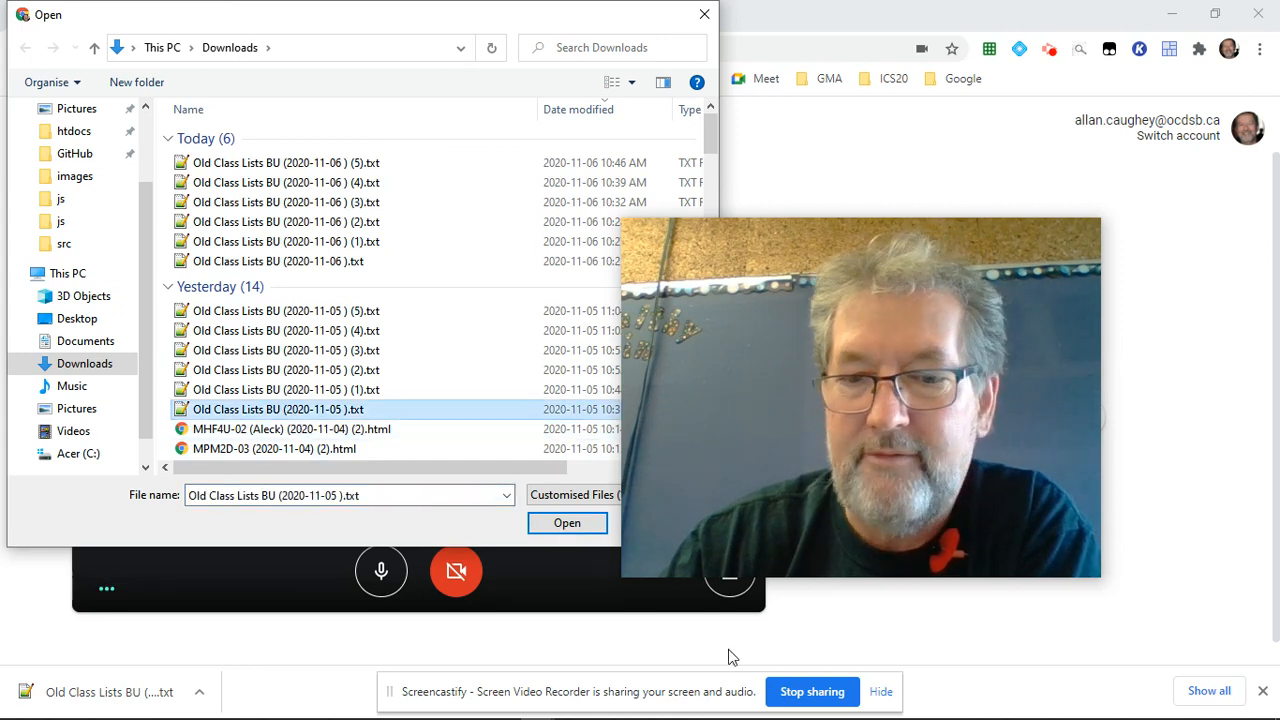
pyautogui.click(568, 522)
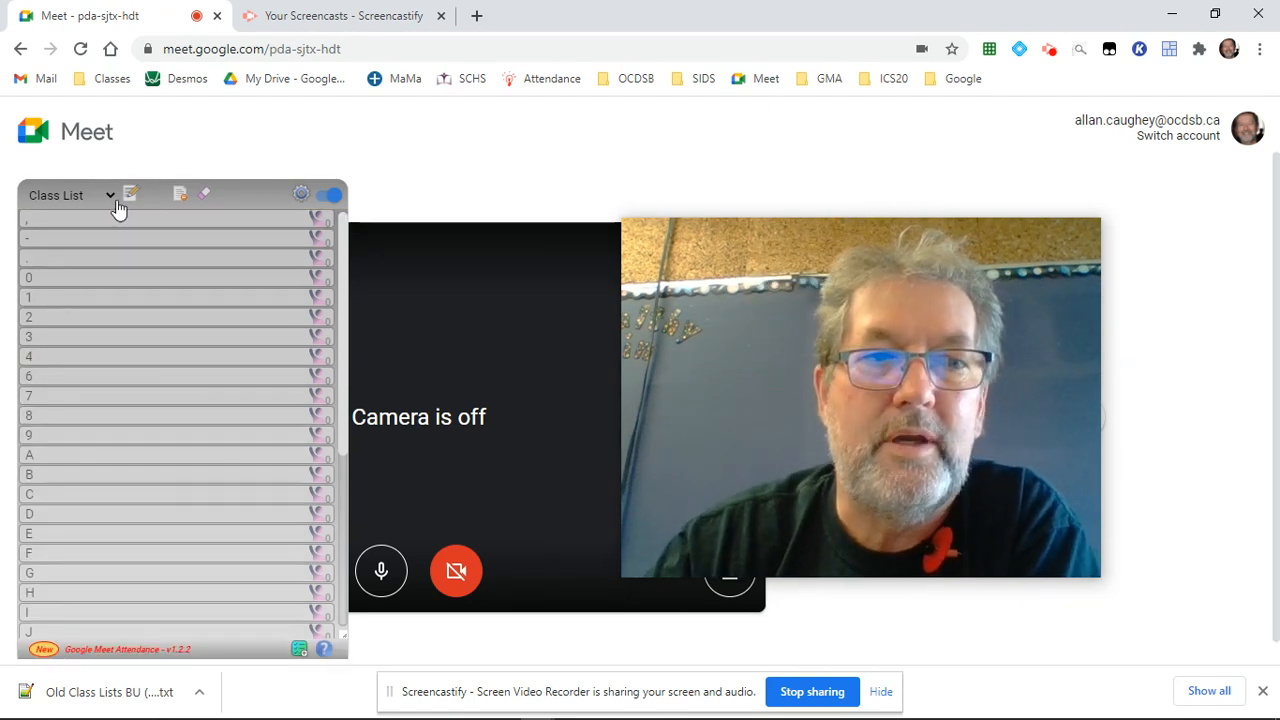
# - Switch to the restored def class showing Dd, De, Df and Dg
pyautogui.click(108, 196)
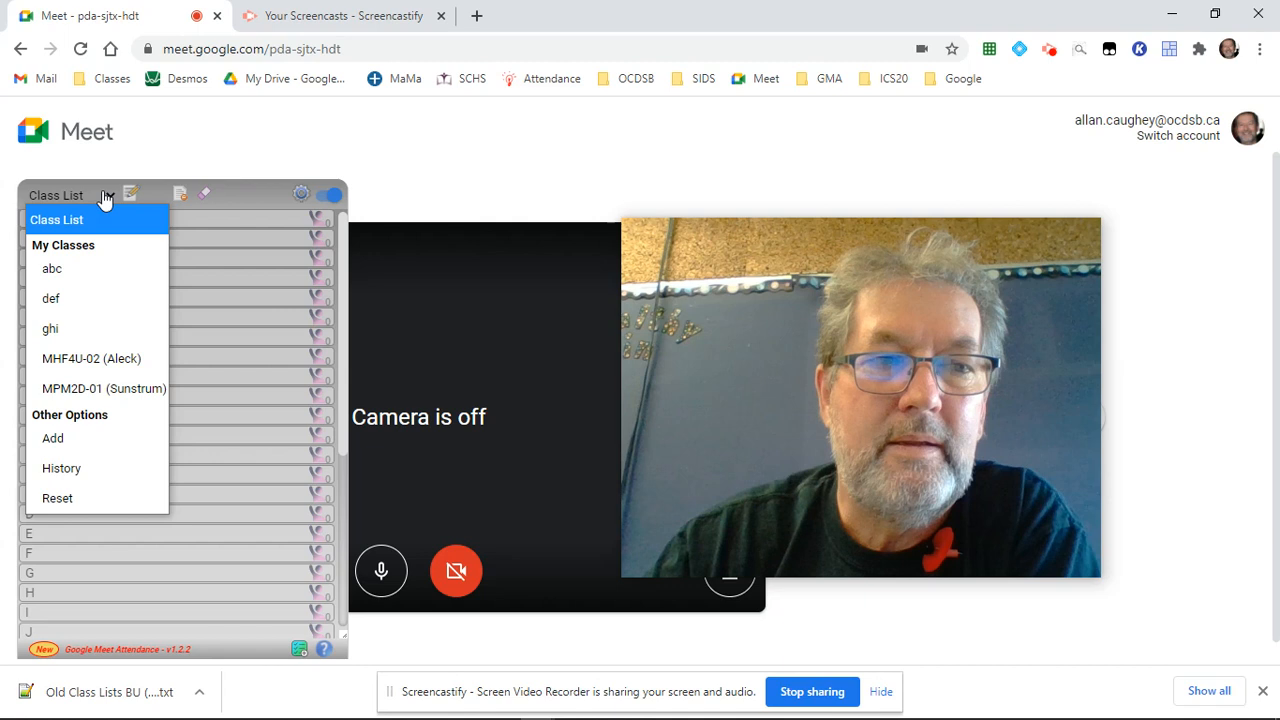
pyautogui.moveTo(52, 298)
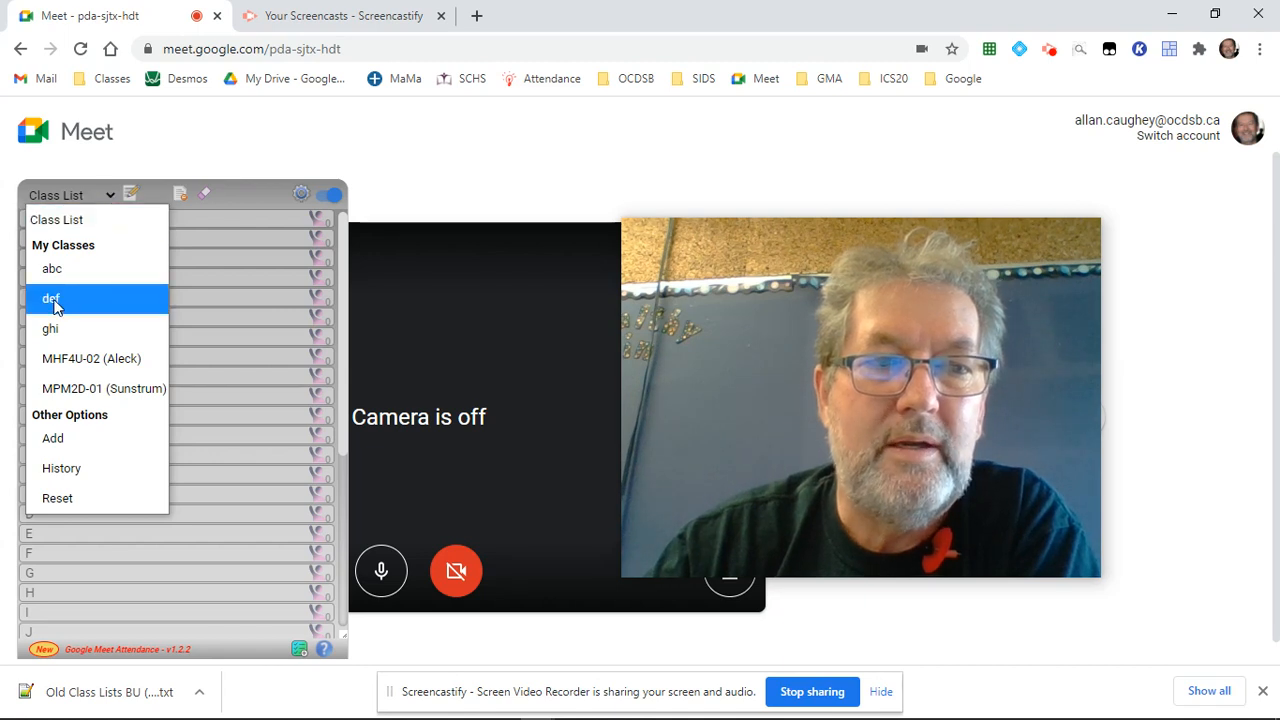
pyautogui.click(52, 298)
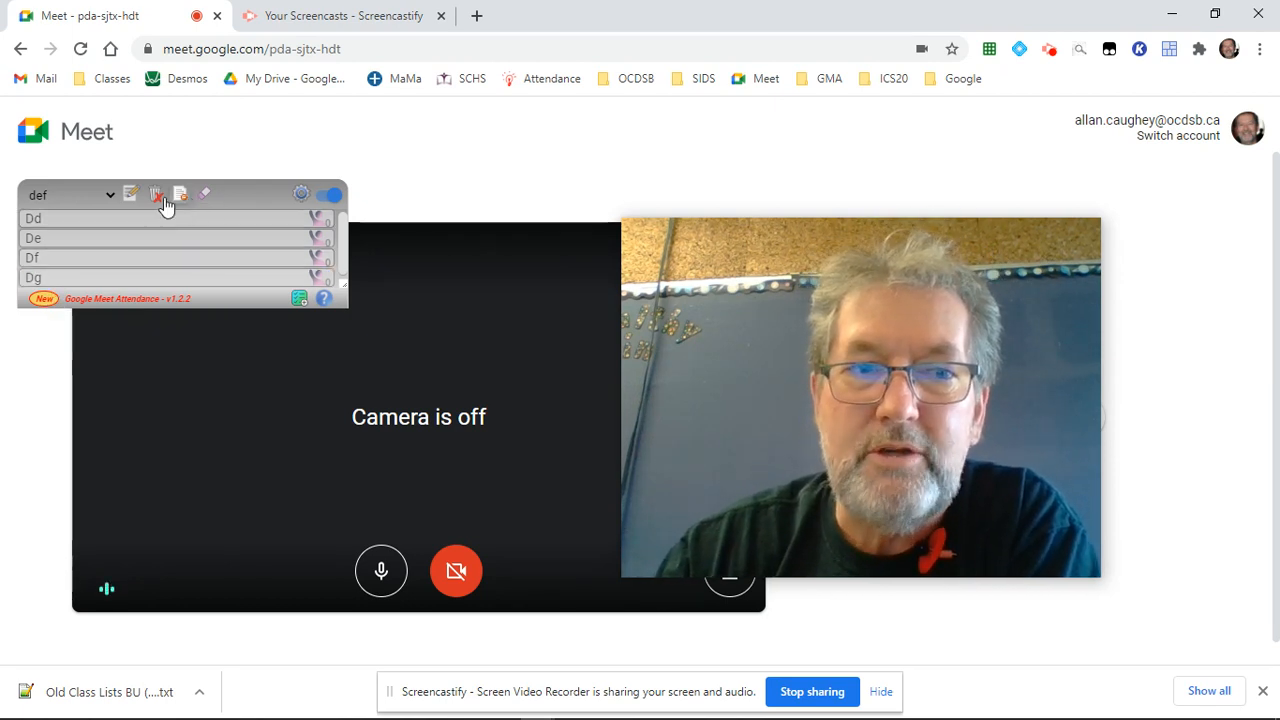
# - Edit the def class, choose a class-list backup file, then leave editing with Dd–Dg intact
pyautogui.click(156, 196)
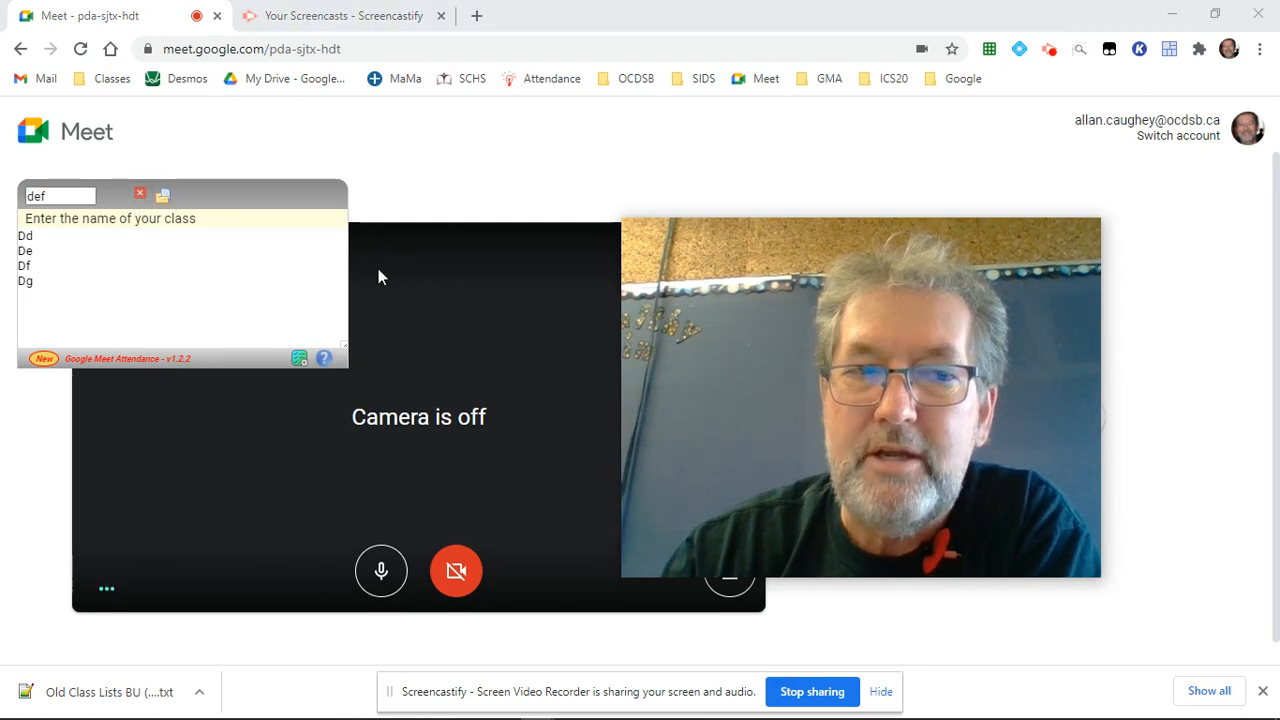
pyautogui.click(162, 194)
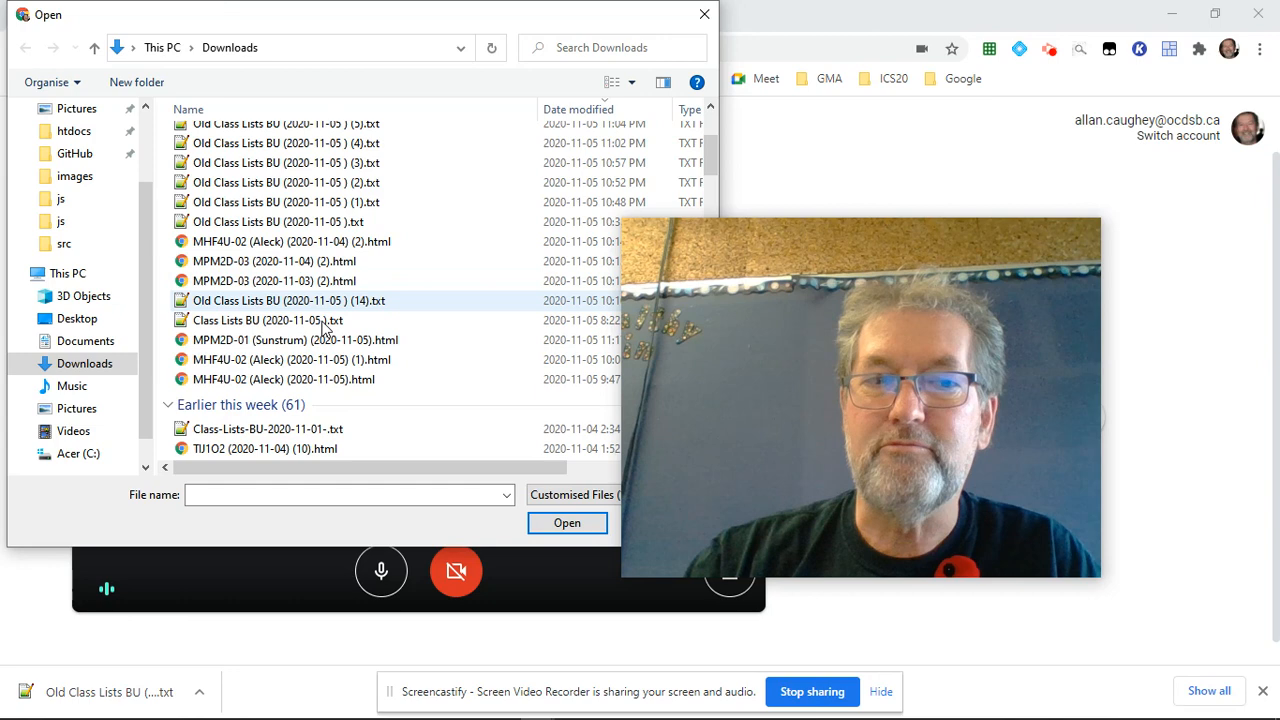
pyautogui.click(296, 340)
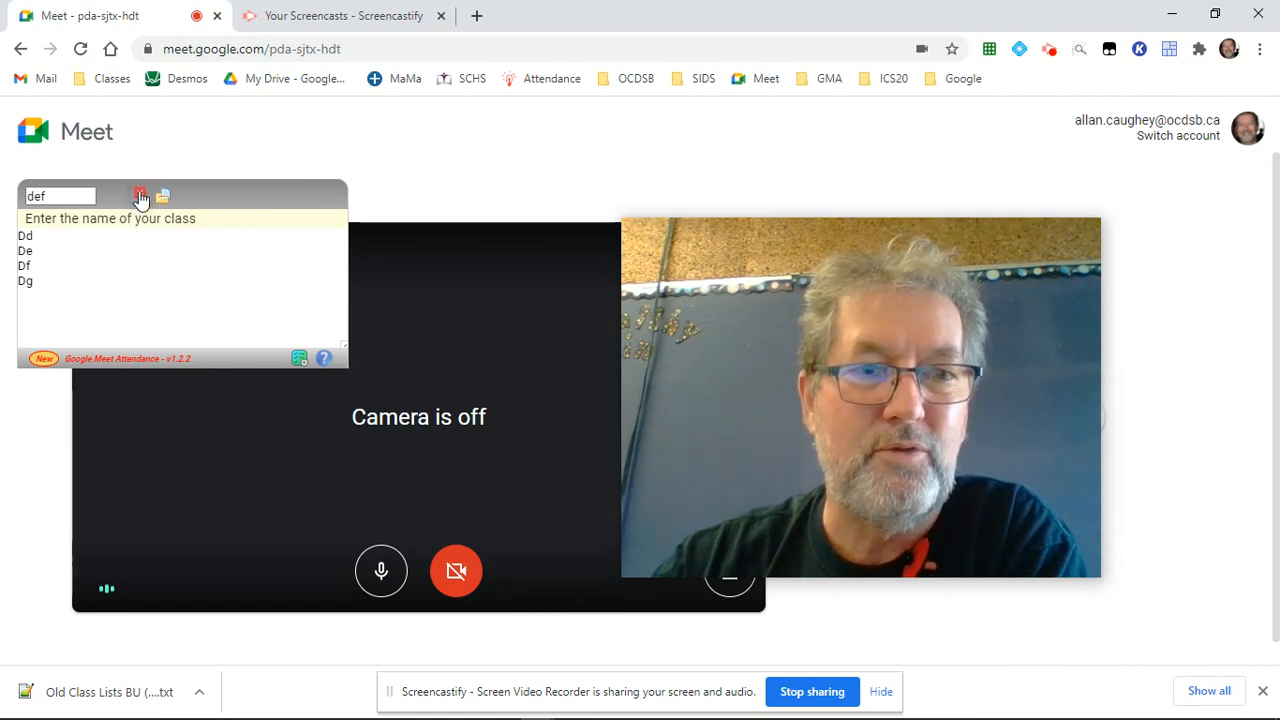
pyautogui.click(138, 196)
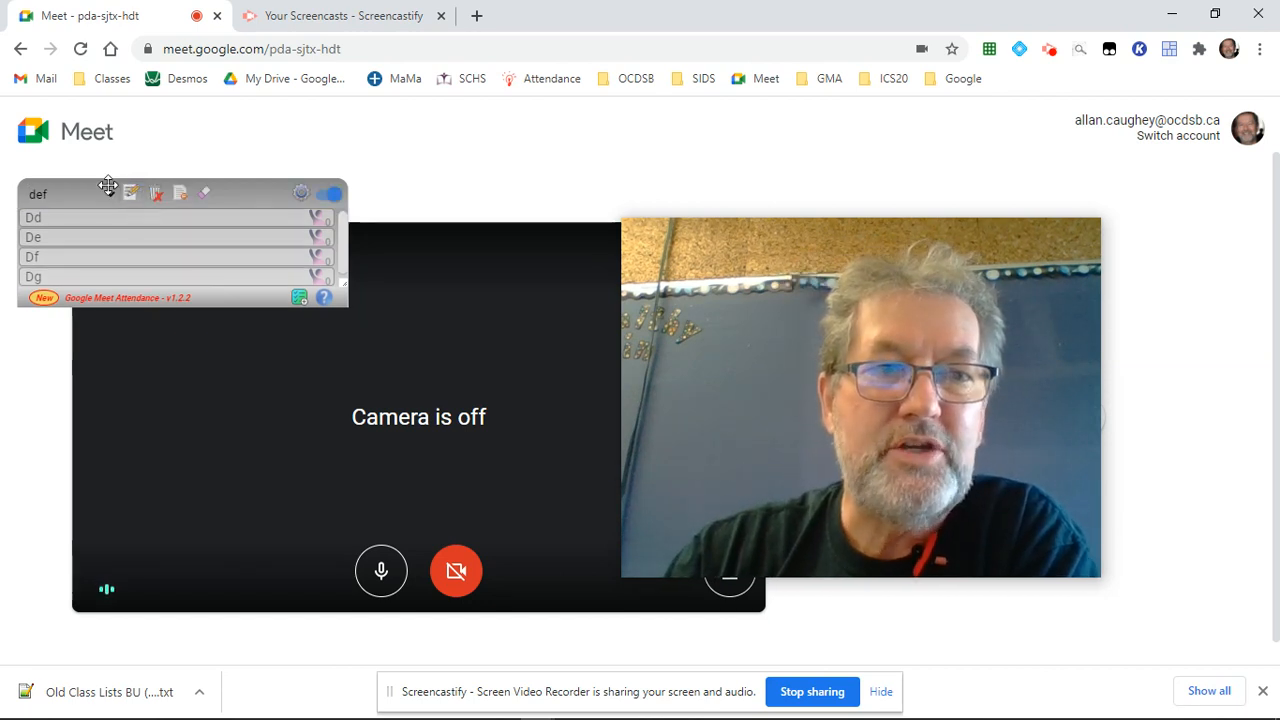
# - Switch to the full Class List view and drag the attendance panel lower and left
pyautogui.click(110, 194)
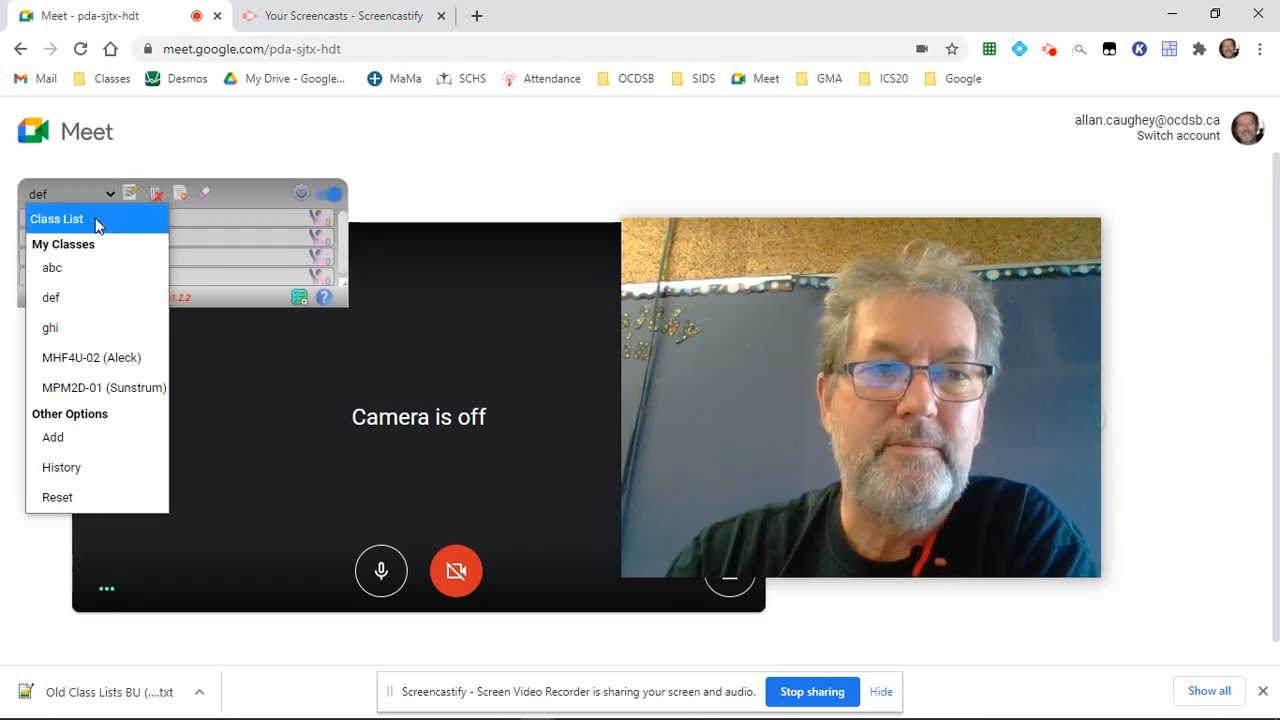
pyautogui.click(56, 218)
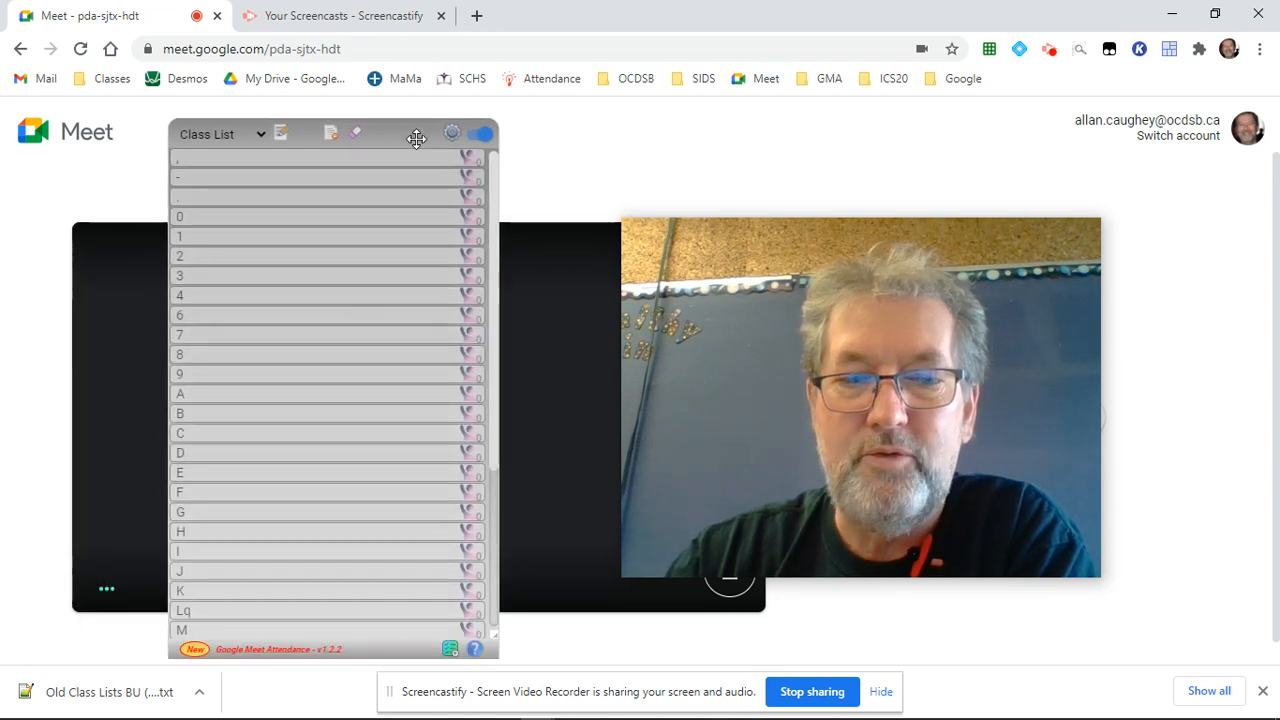
pyautogui.moveTo(416, 136); pyautogui.dragTo(218, 334)
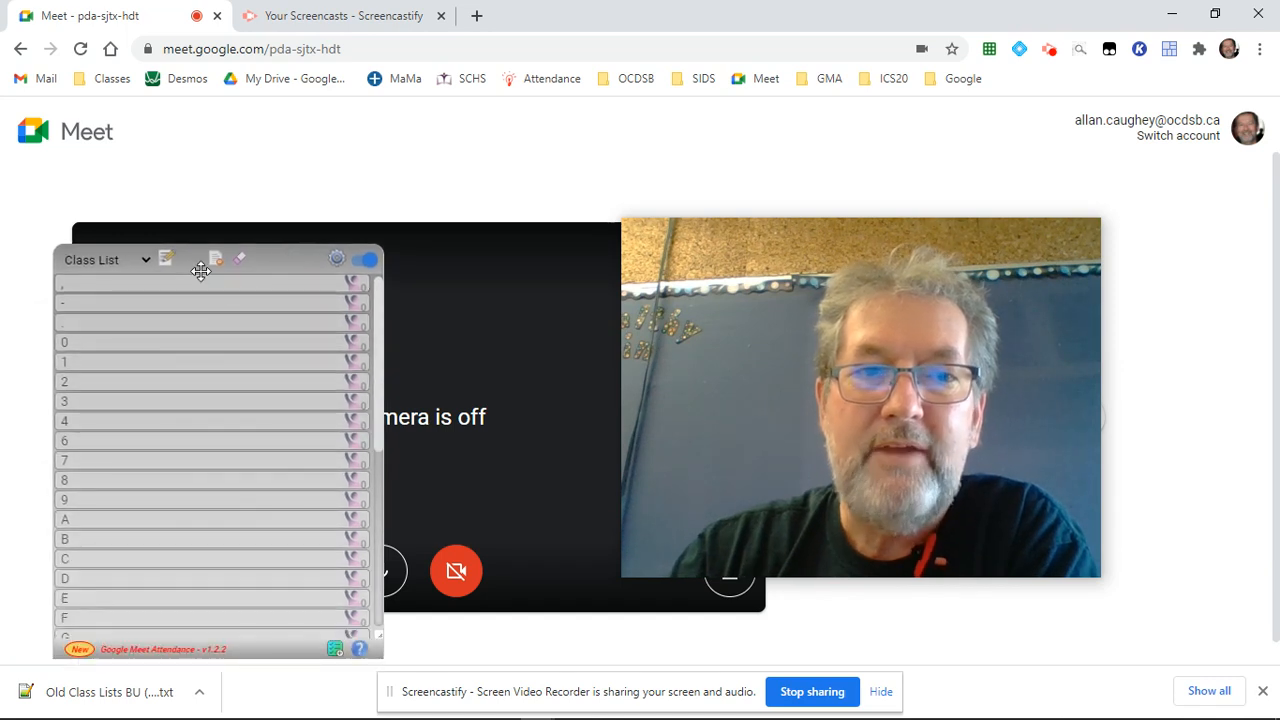
# - Switch to the abc class (Aa–Ae) and reopen the saved classes list
pyautogui.click(104, 258)
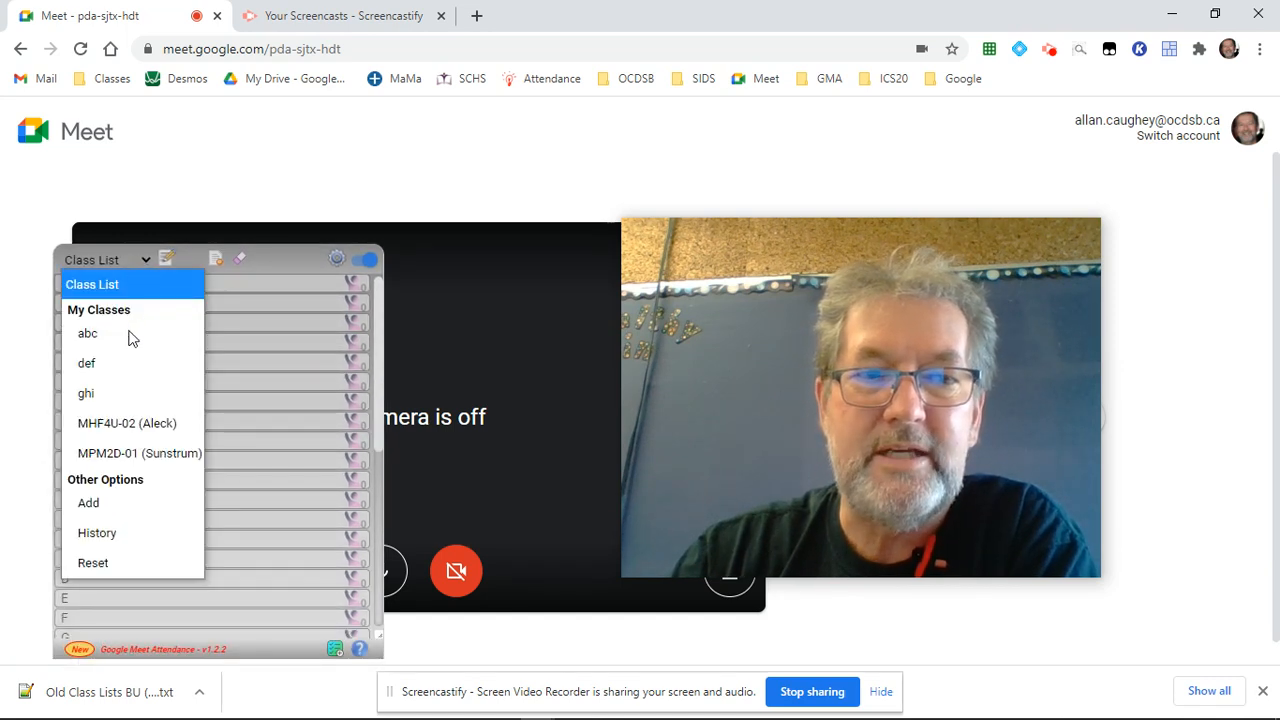
pyautogui.click(88, 332)
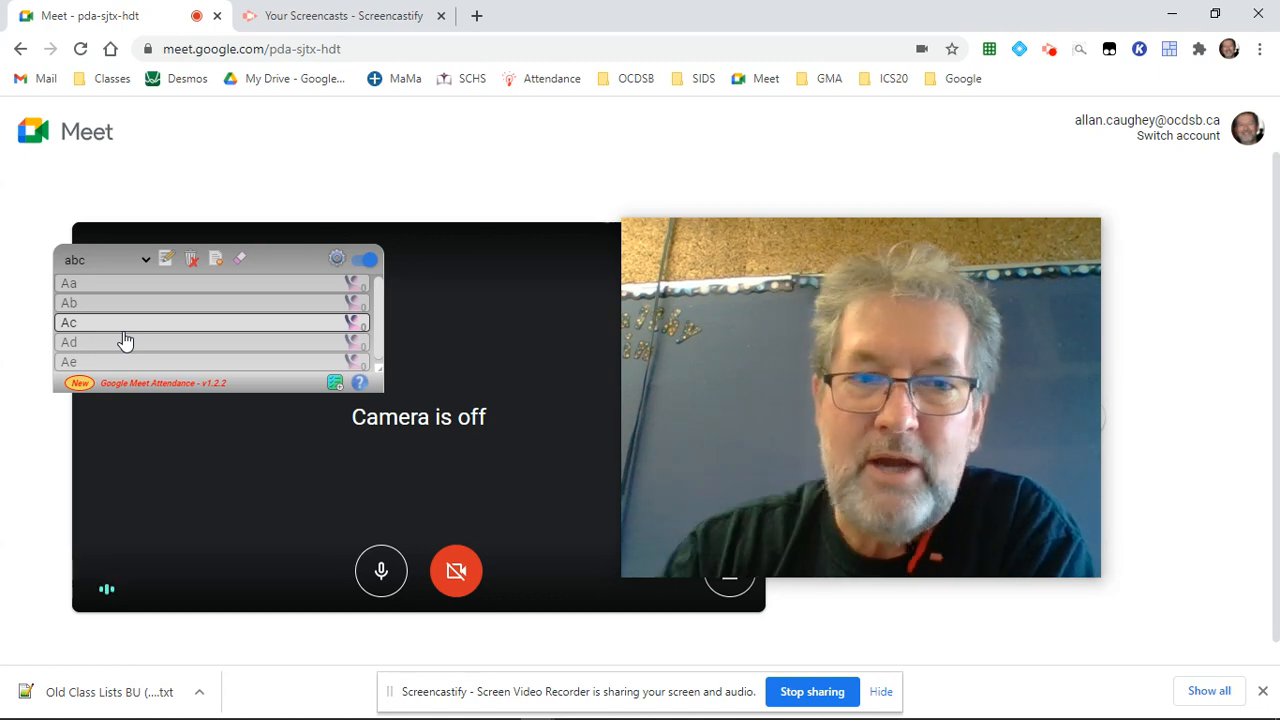
pyautogui.click(104, 260)
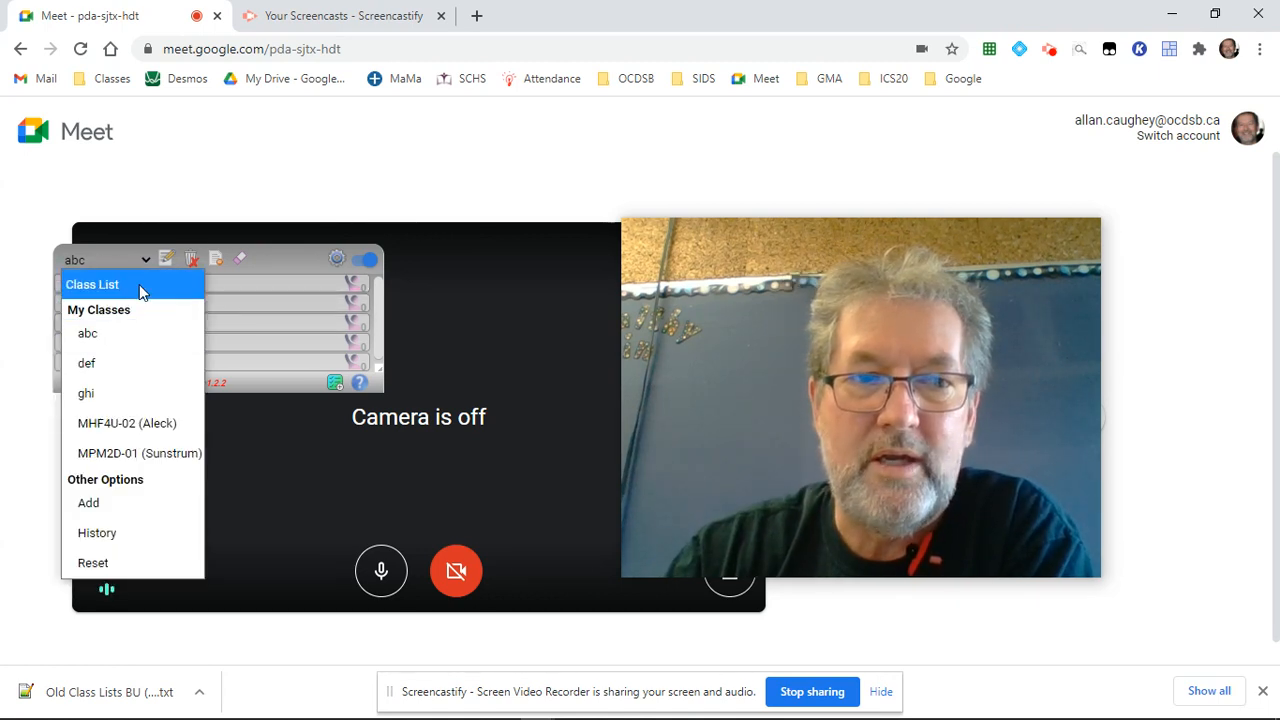
# - Switch back to the full Class List showing entries 0–9 and A onward
pyautogui.click(92, 284)
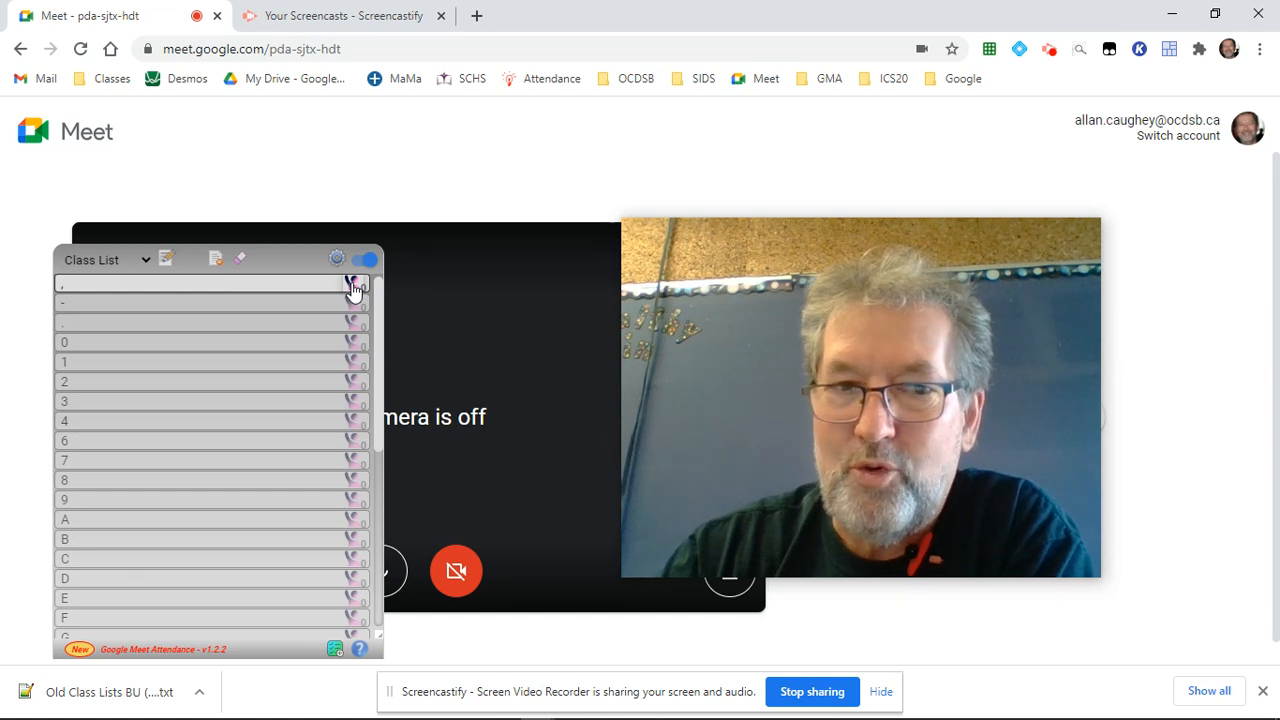
pyautogui.moveTo(342, 296)
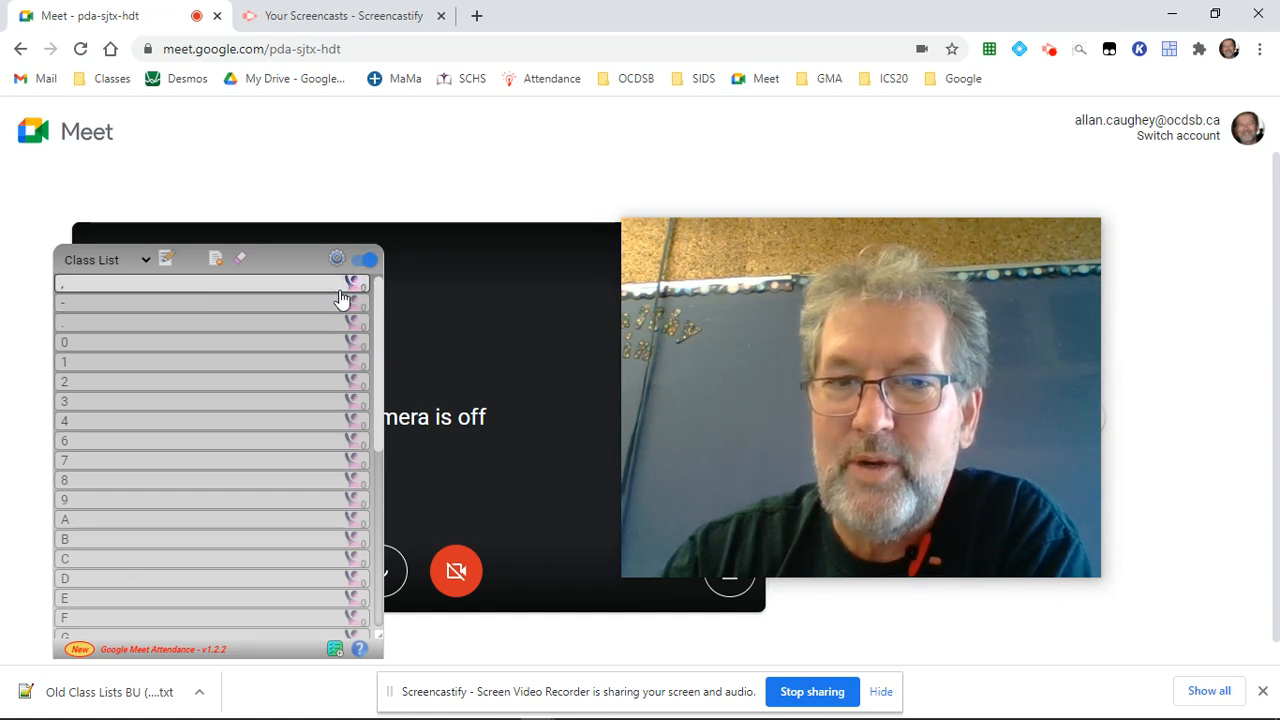
pyautogui.moveTo(352, 304)
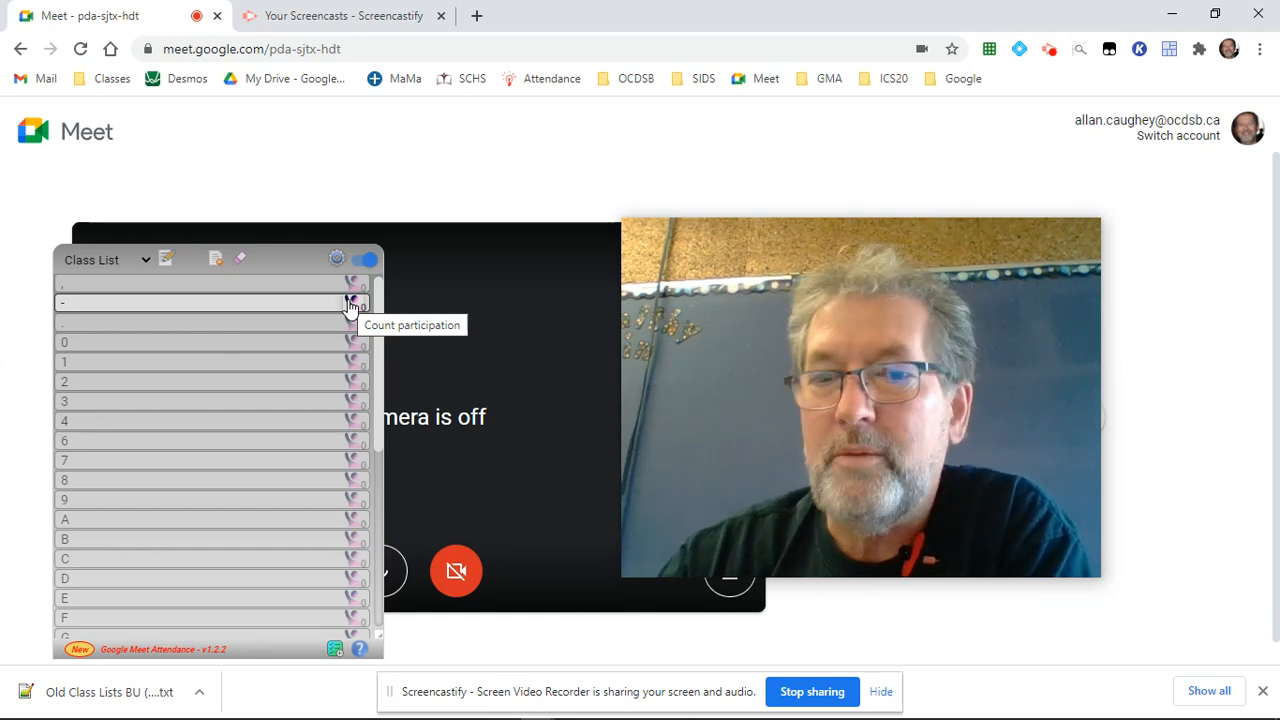
pyautogui.moveTo(294, 310)
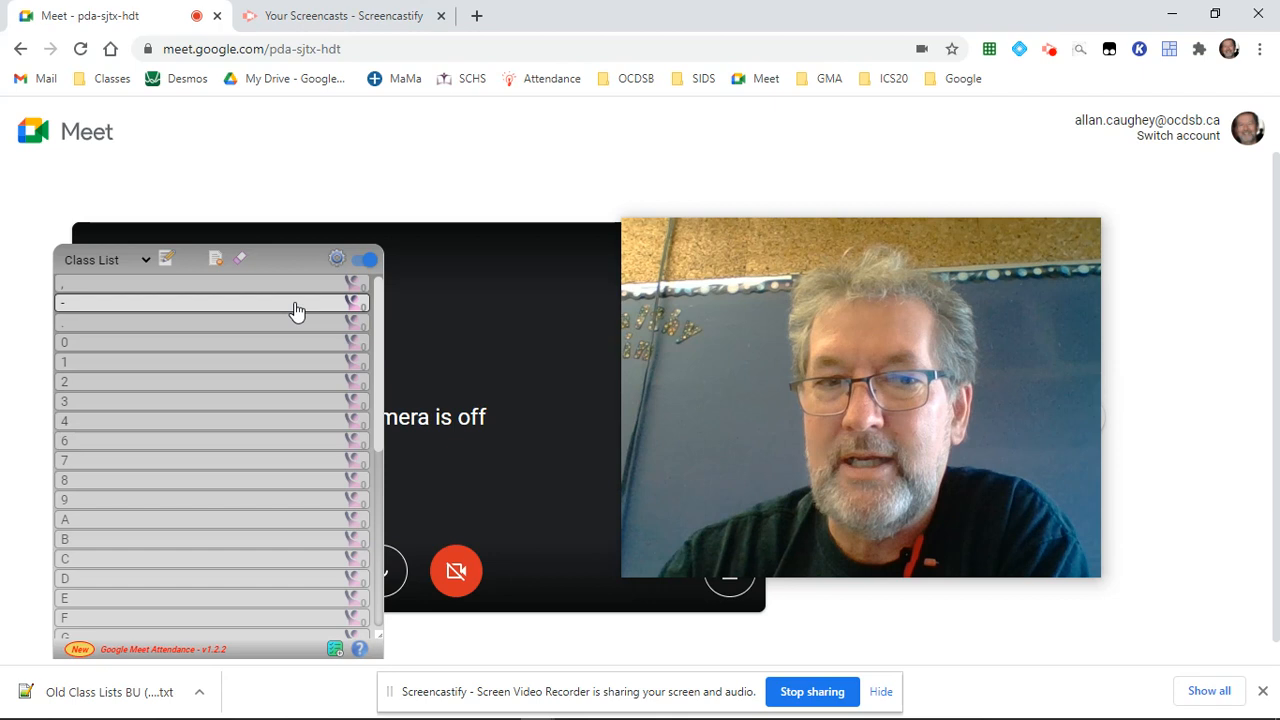
pyautogui.moveTo(356, 304)
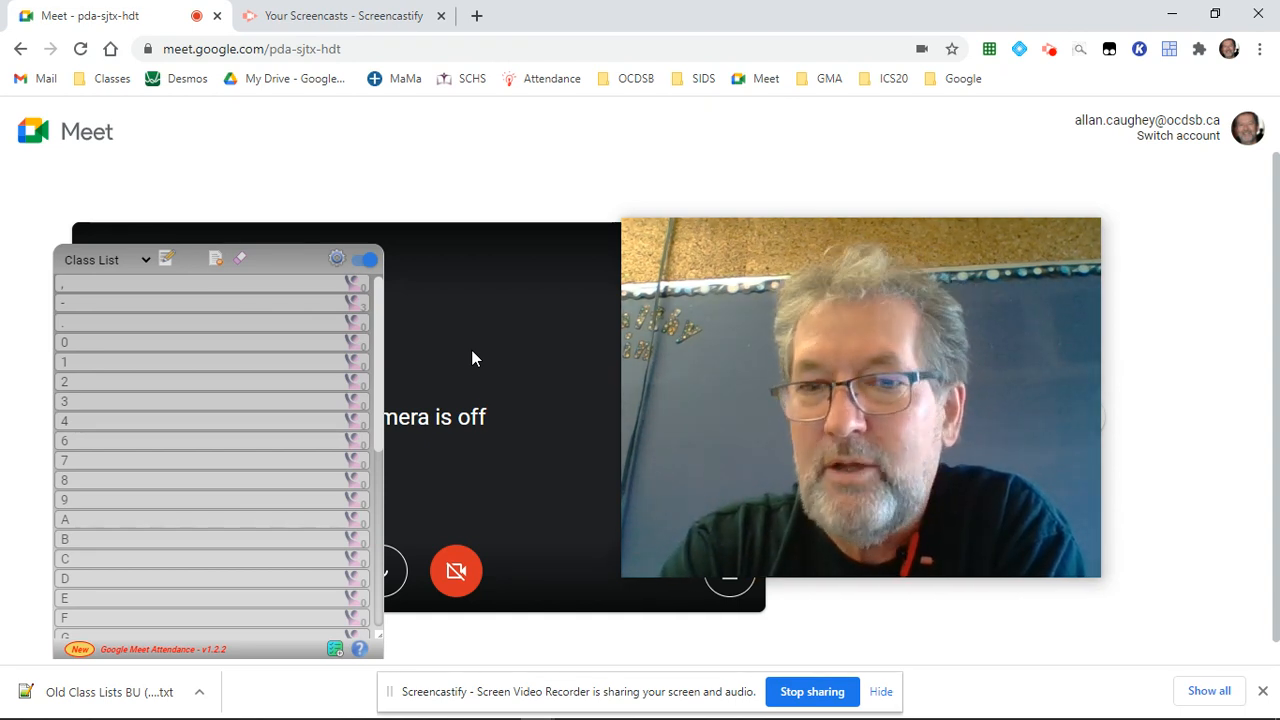
pyautogui.moveTo(378, 348)
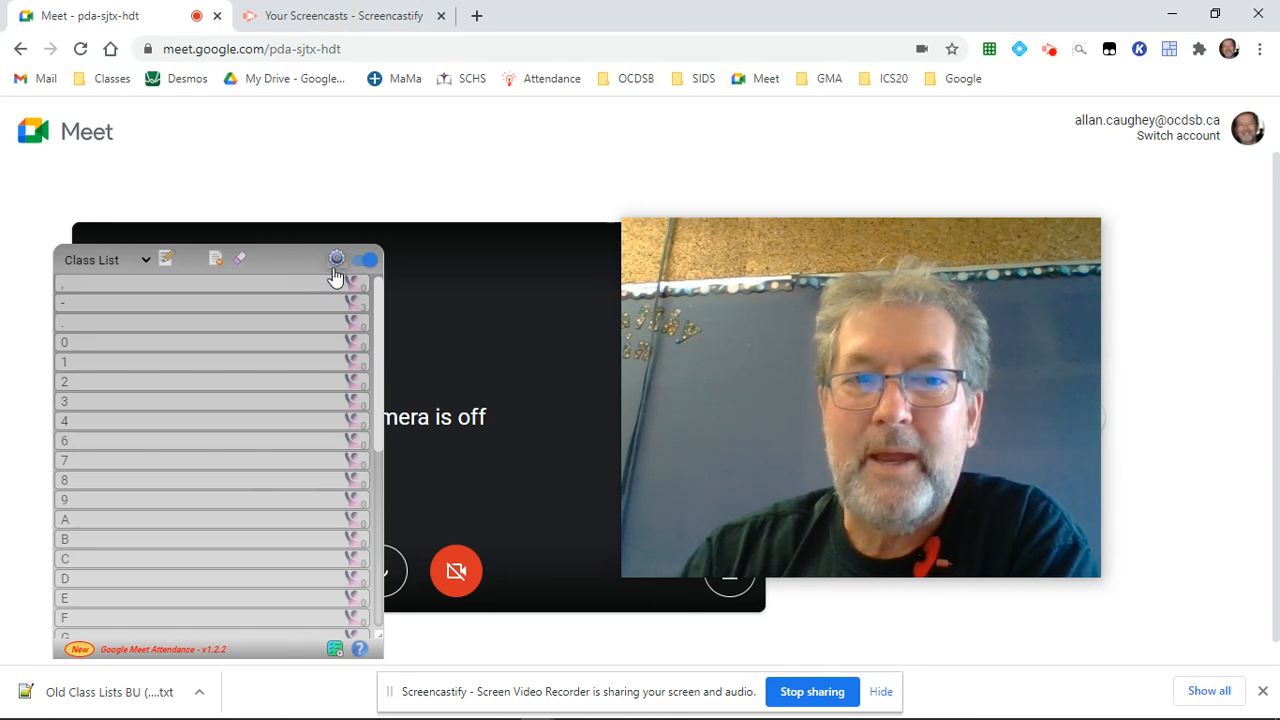
pyautogui.moveTo(336, 260)
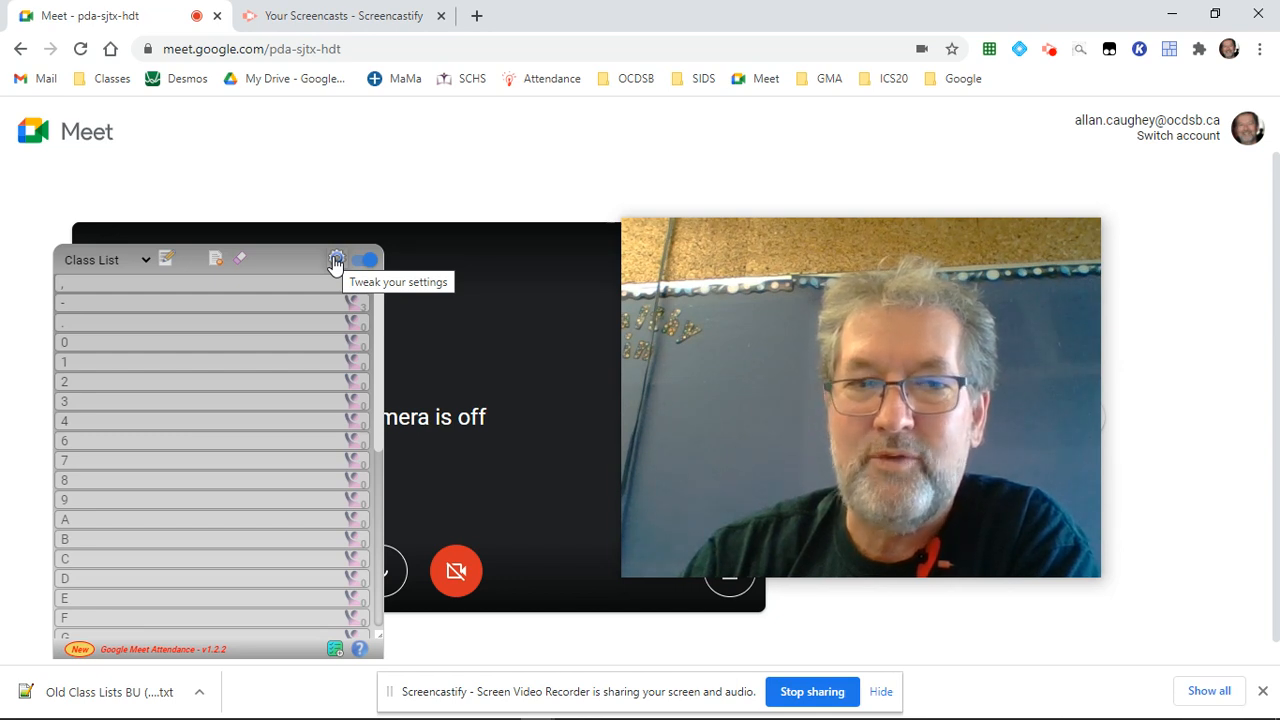
# - View and close the extension's settings page, then show the five saved classes
pyautogui.click(336, 260)
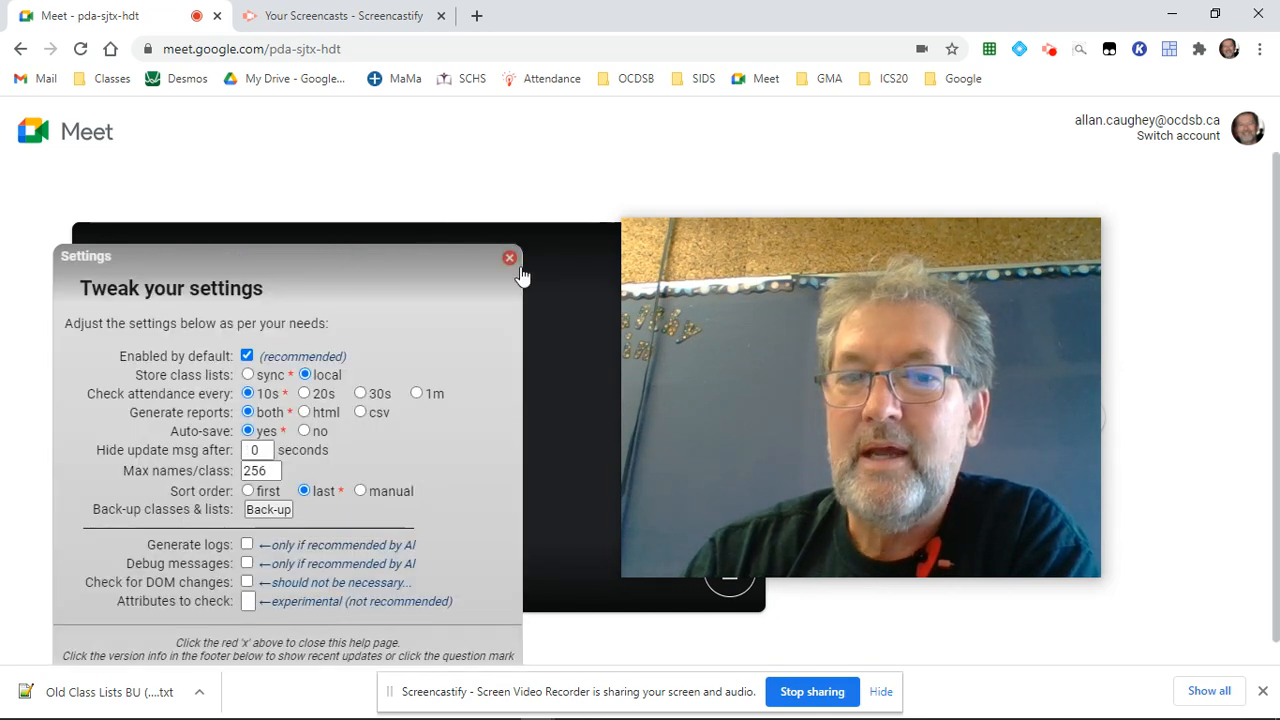
pyautogui.click(508, 256)
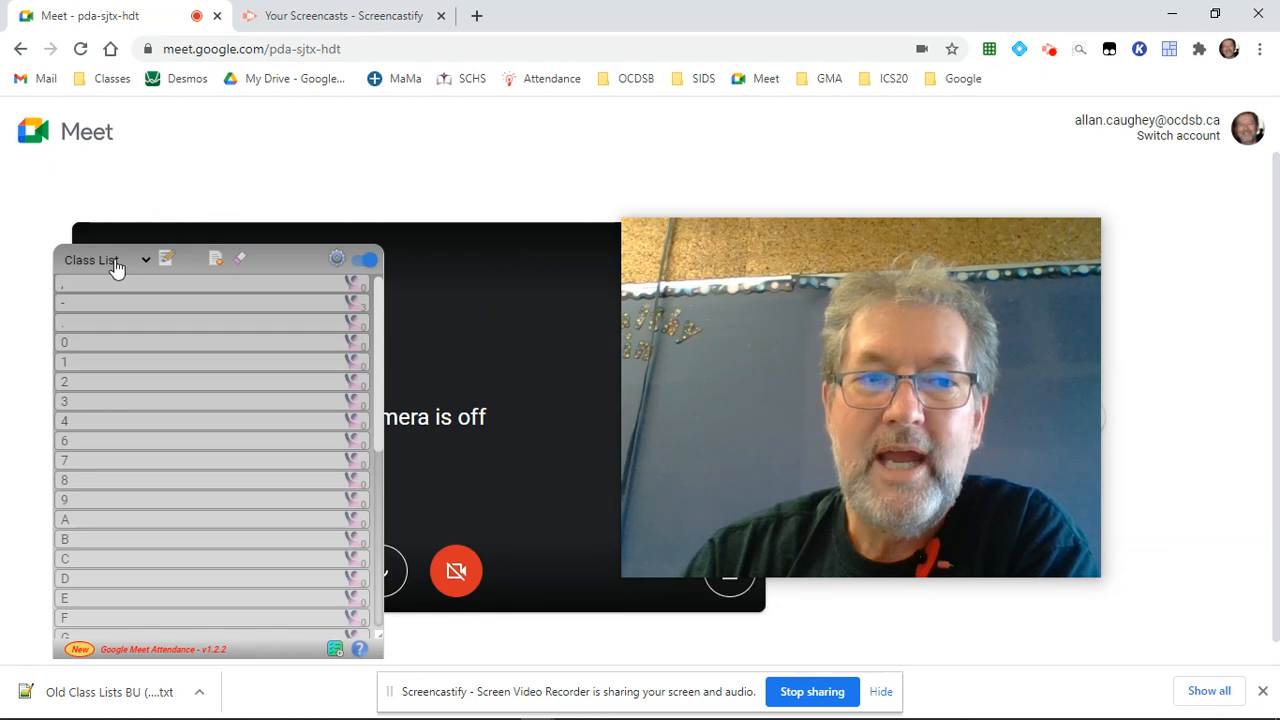
pyautogui.click(104, 260)
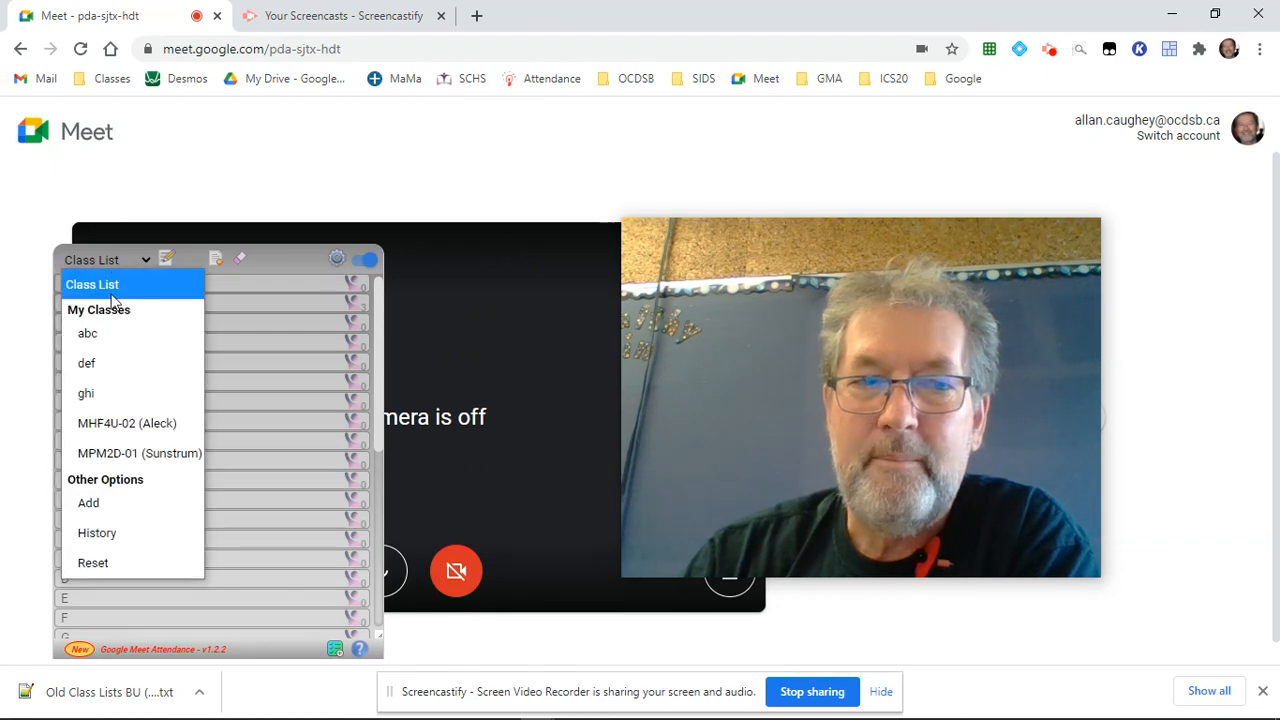
pyautogui.moveTo(96, 532)
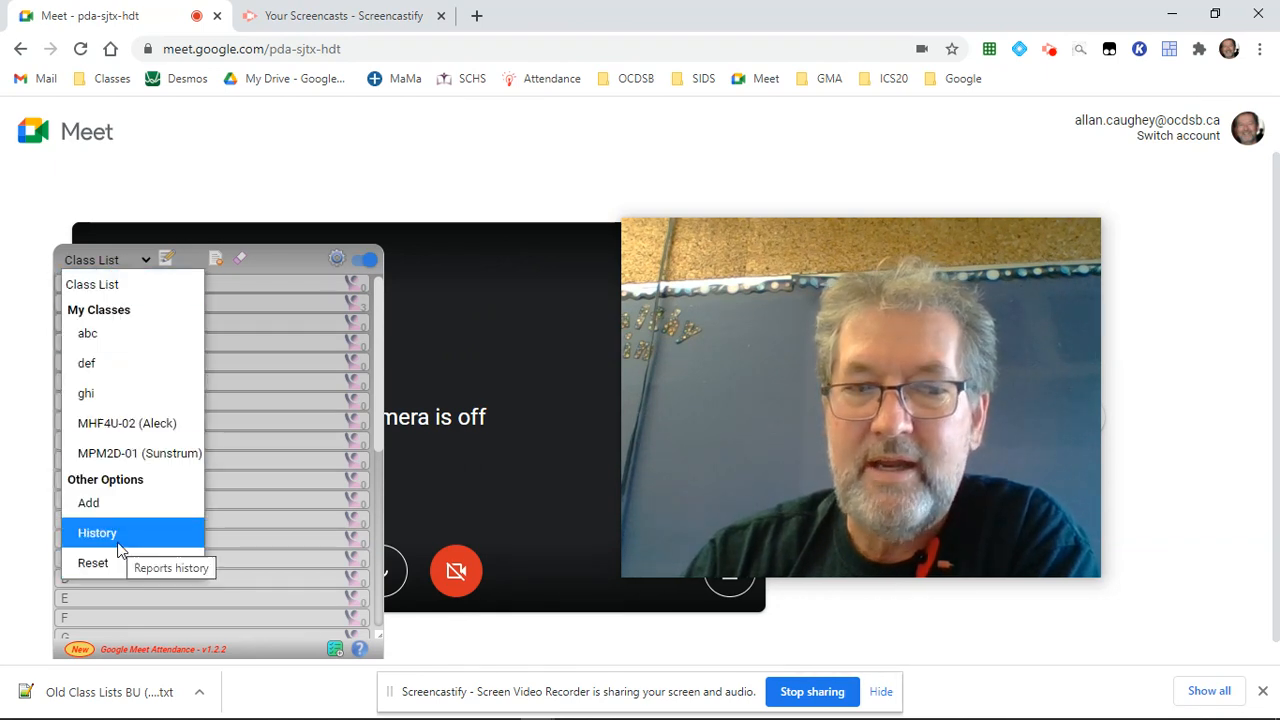
pyautogui.moveTo(178, 556)
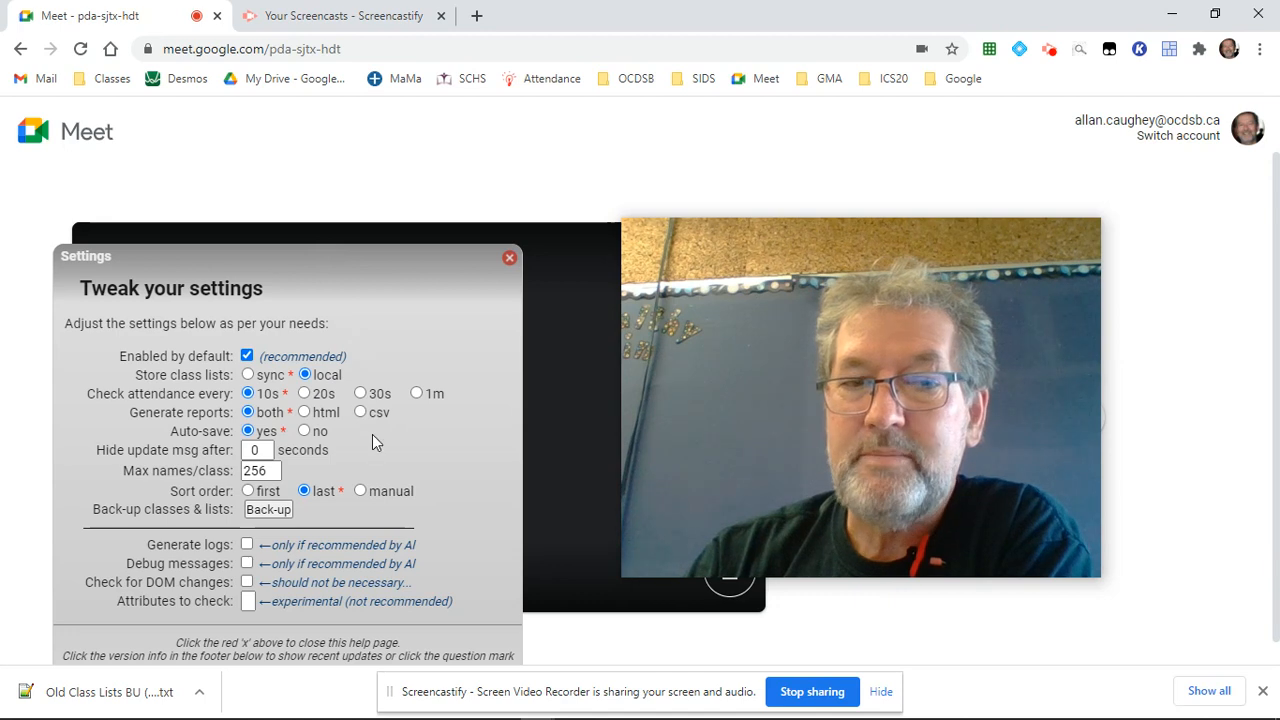
pyautogui.moveTo(276, 378)
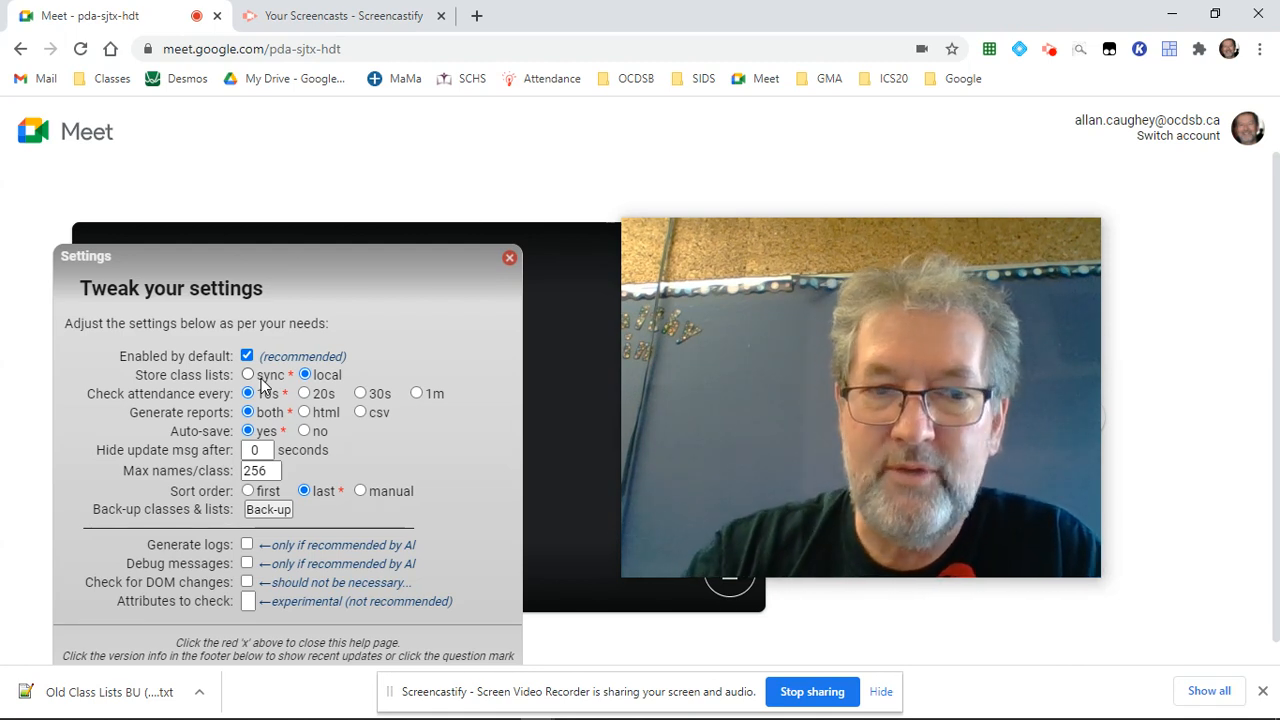
pyautogui.moveTo(248, 356)
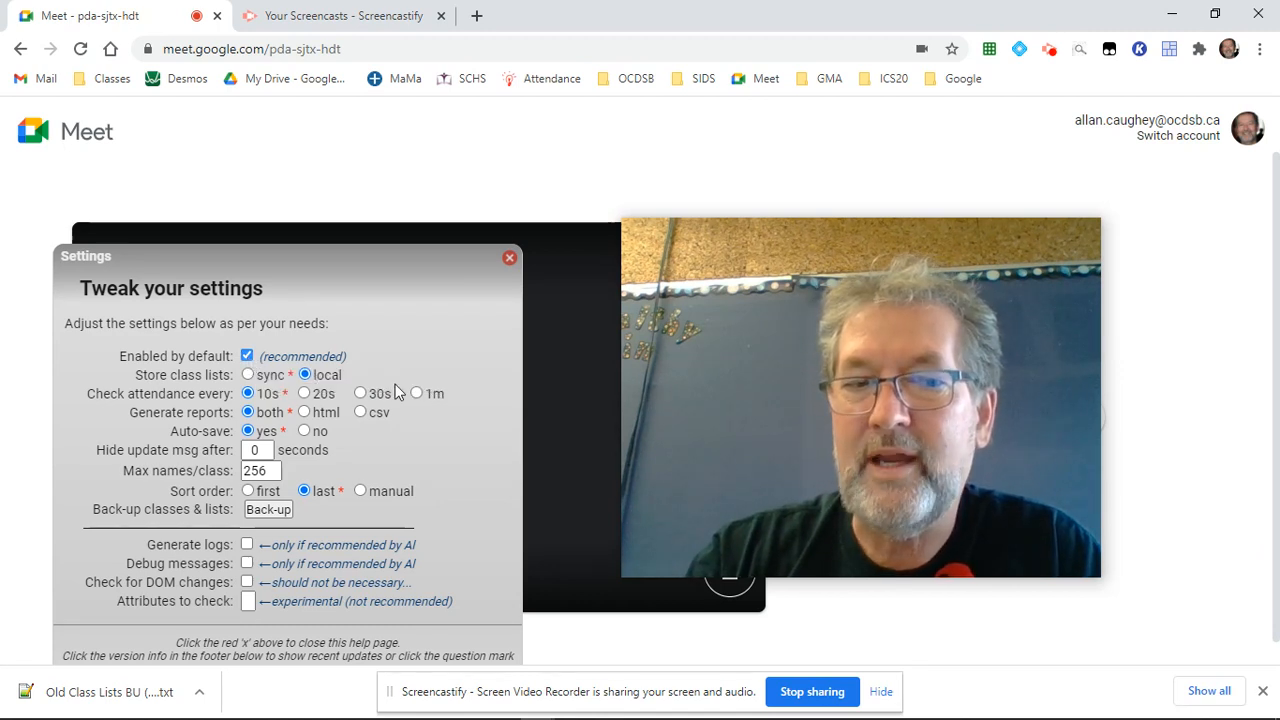
# - Turn off 'Enabled by default' in settings and close the settings page
pyautogui.click(248, 356)
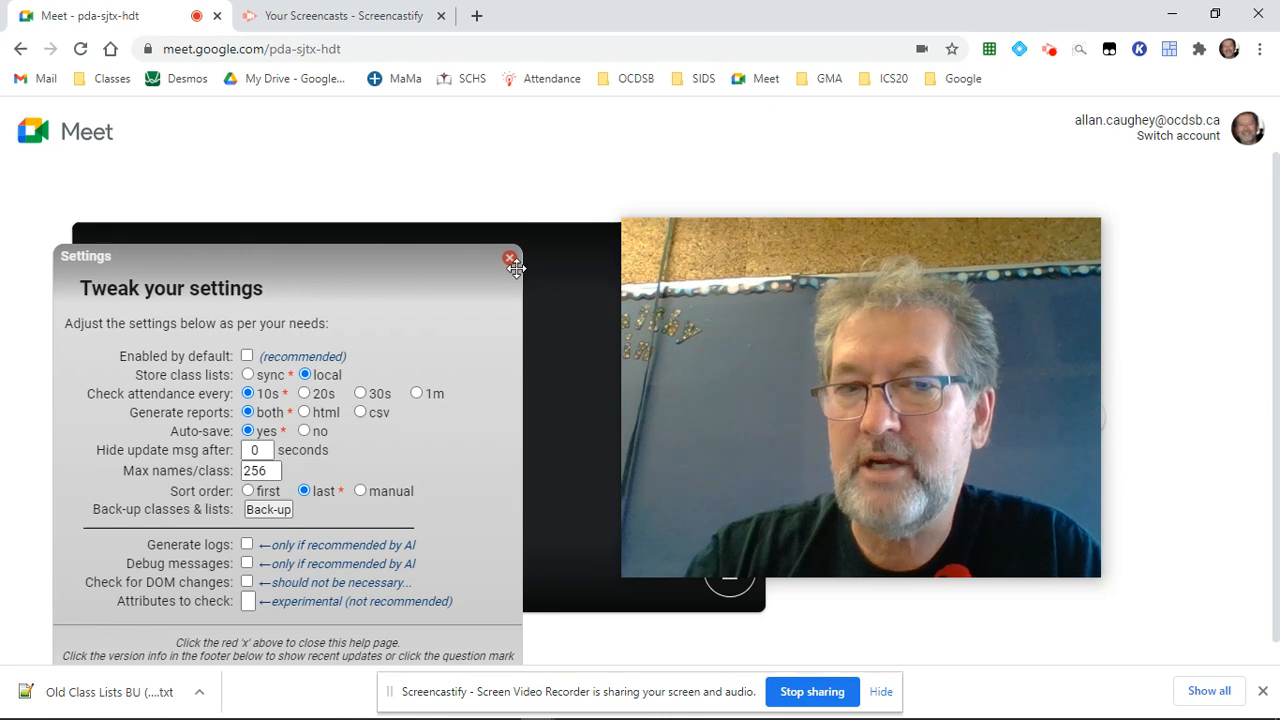
pyautogui.click(510, 258)
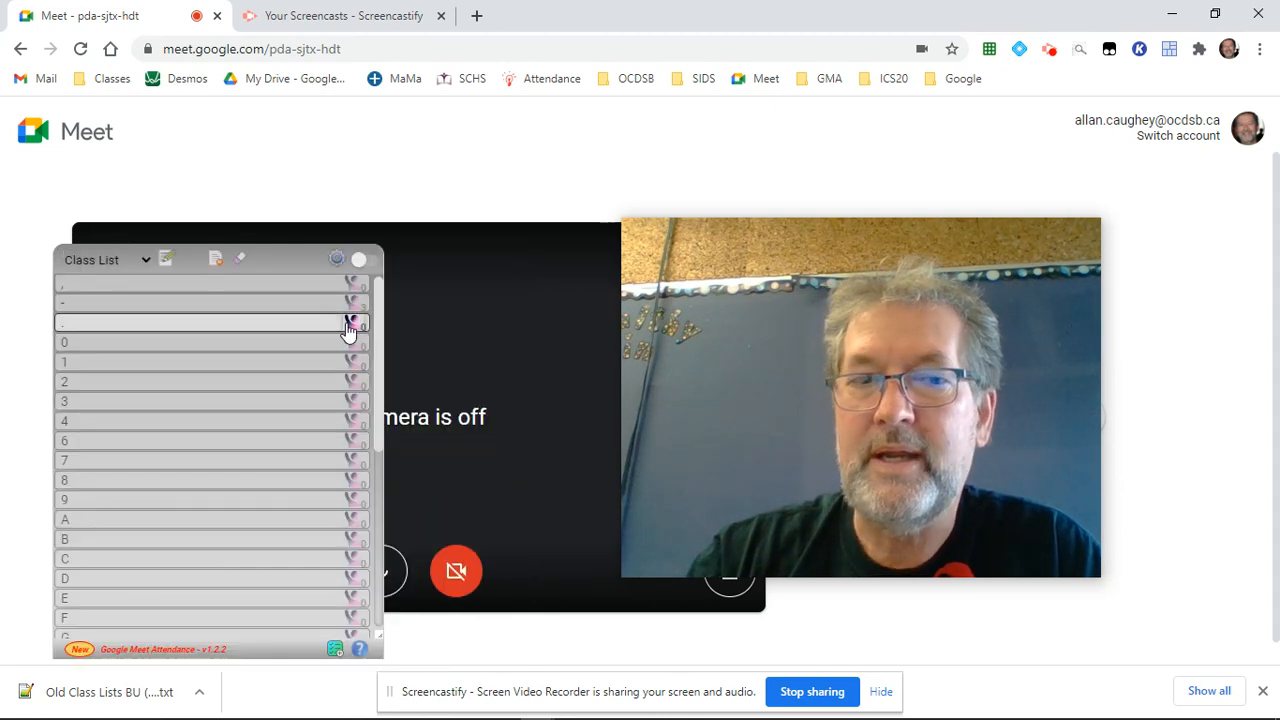
pyautogui.moveTo(362, 262)
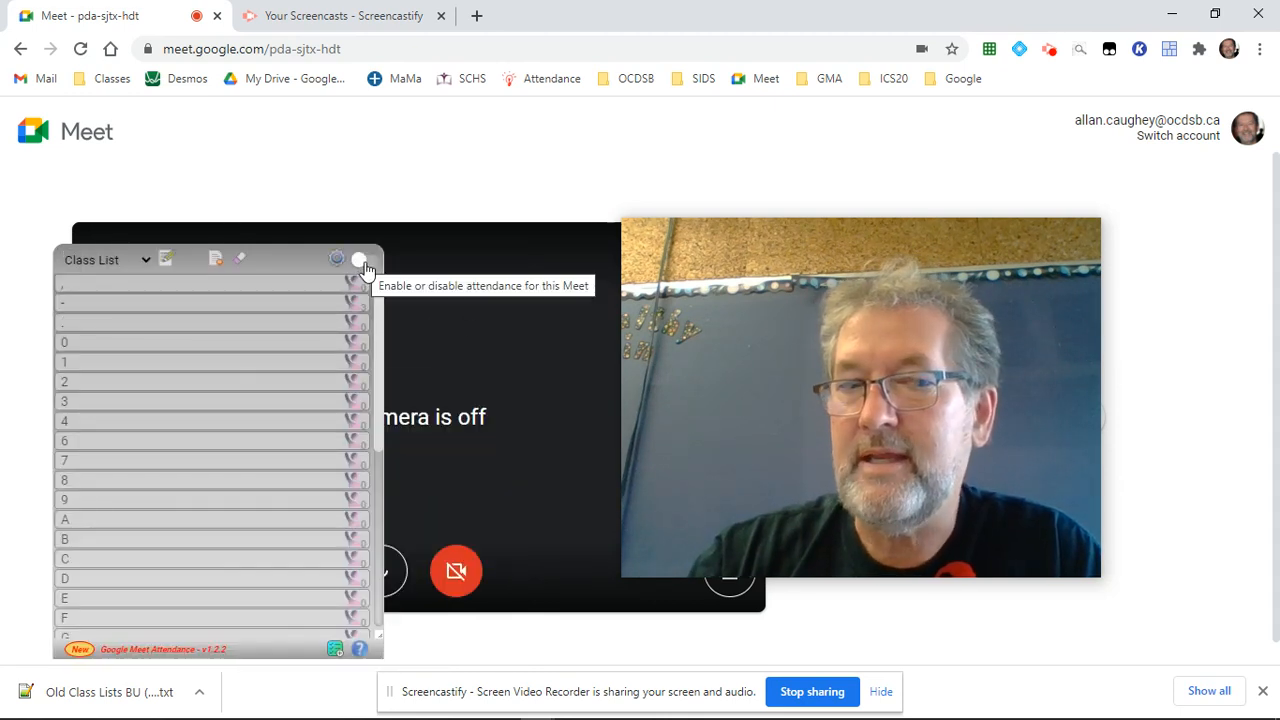
pyautogui.moveTo(372, 270)
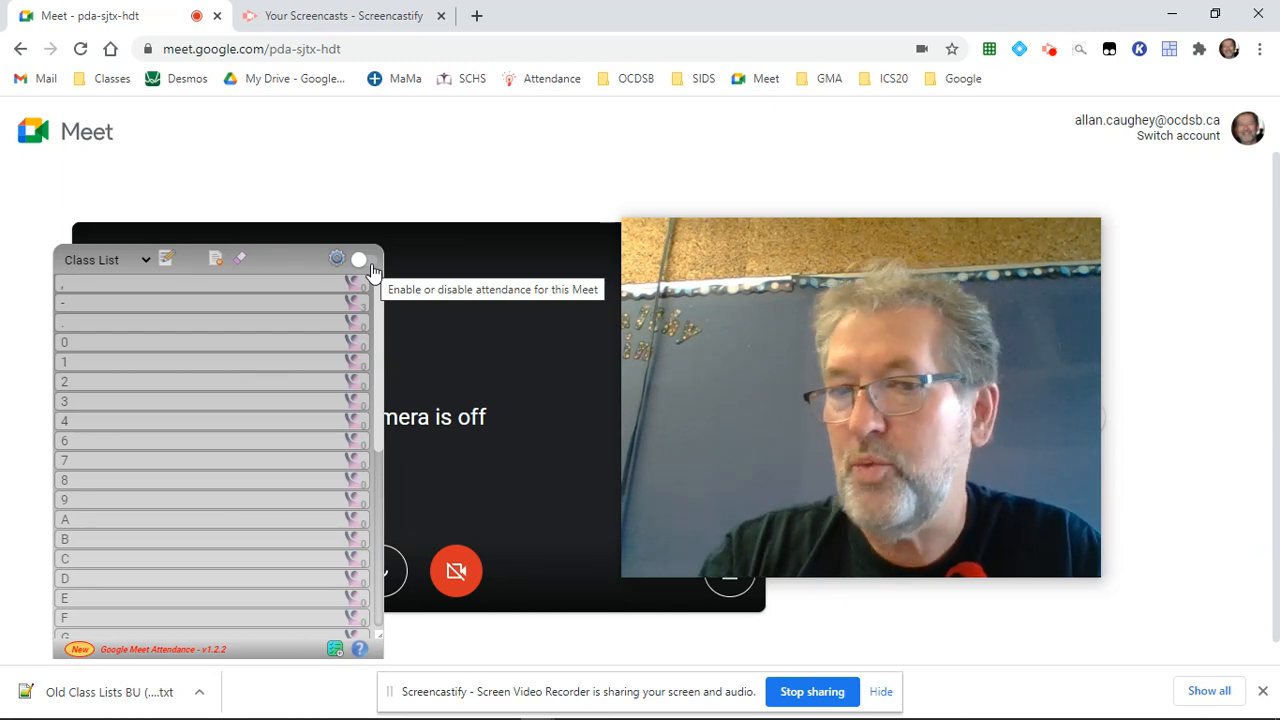
# - Turn on attendance tracking for this Meet and reopen settings
pyautogui.click(364, 260)
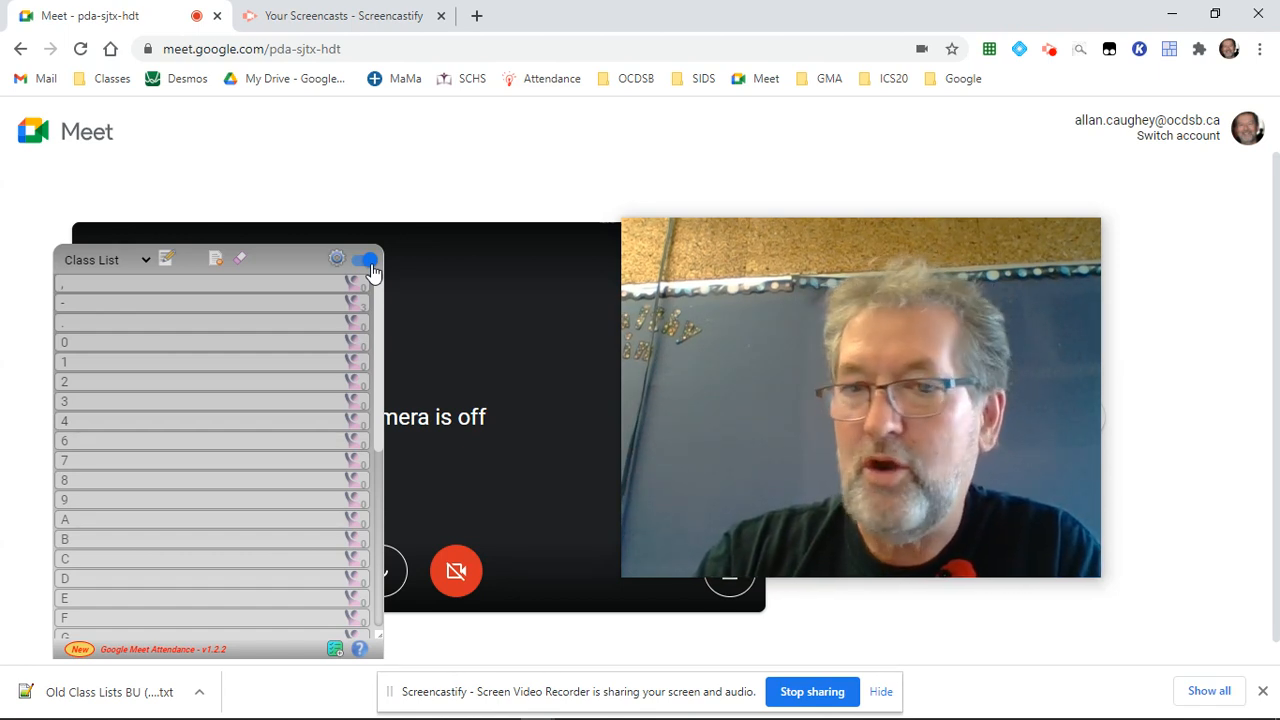
pyautogui.click(336, 258)
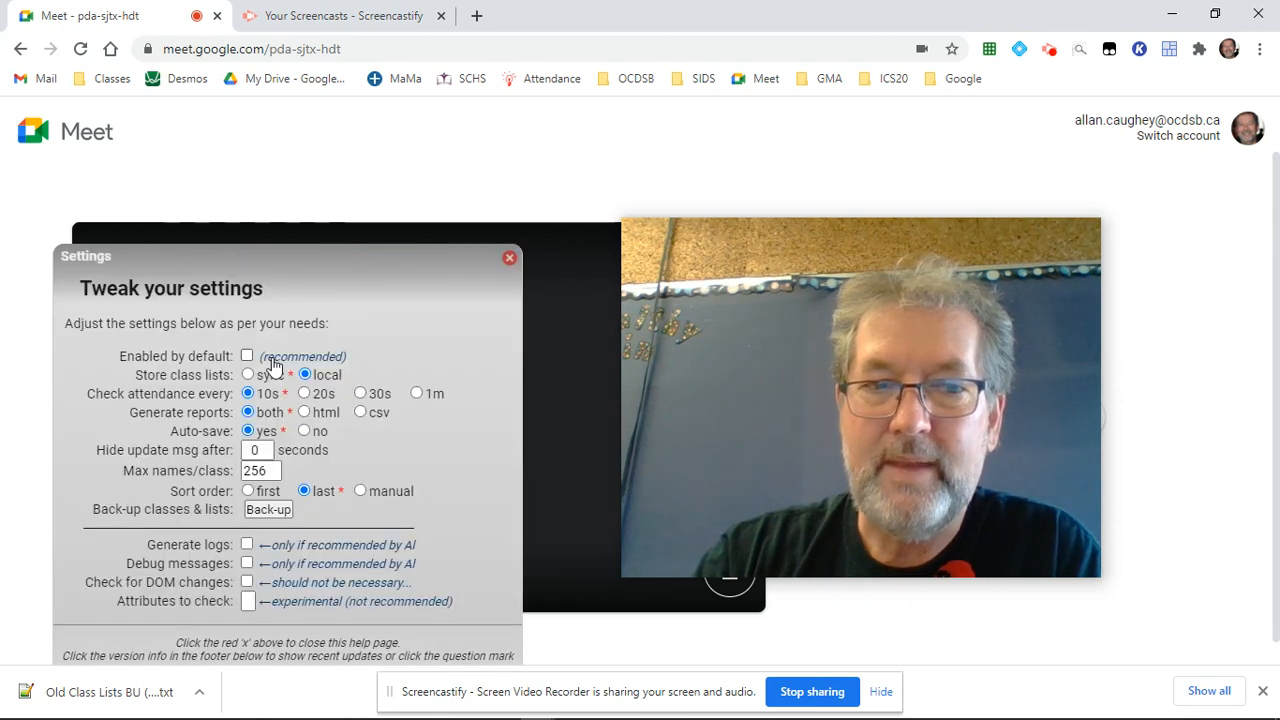
# - Re-enable 'Enabled by default', close settings, and switch attendance for this Meet off
pyautogui.click(248, 356)
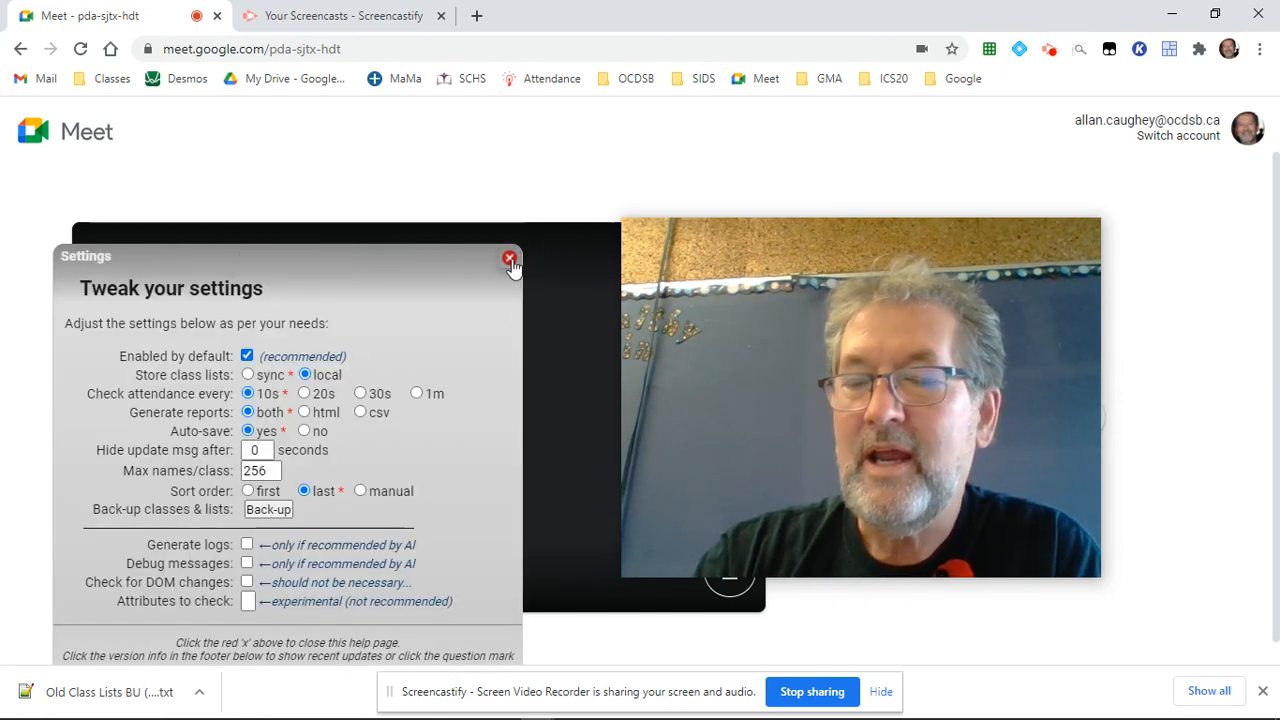
pyautogui.click(508, 260)
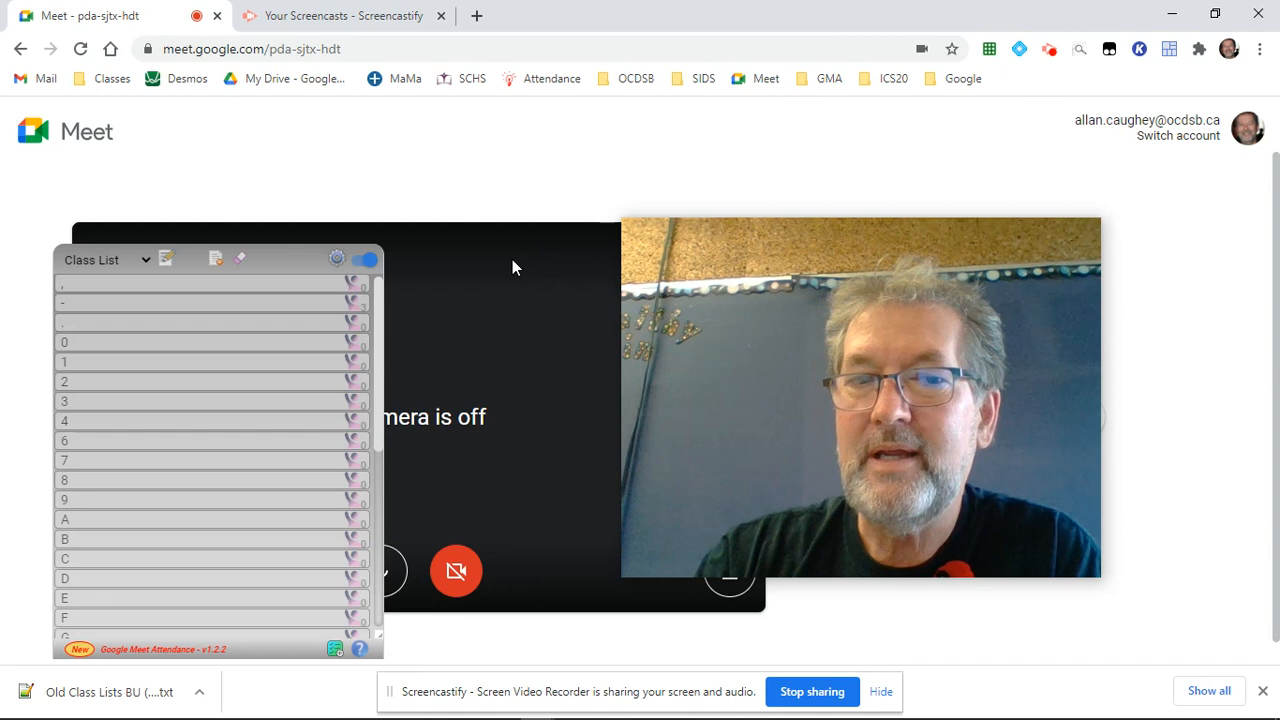
pyautogui.click(360, 260)
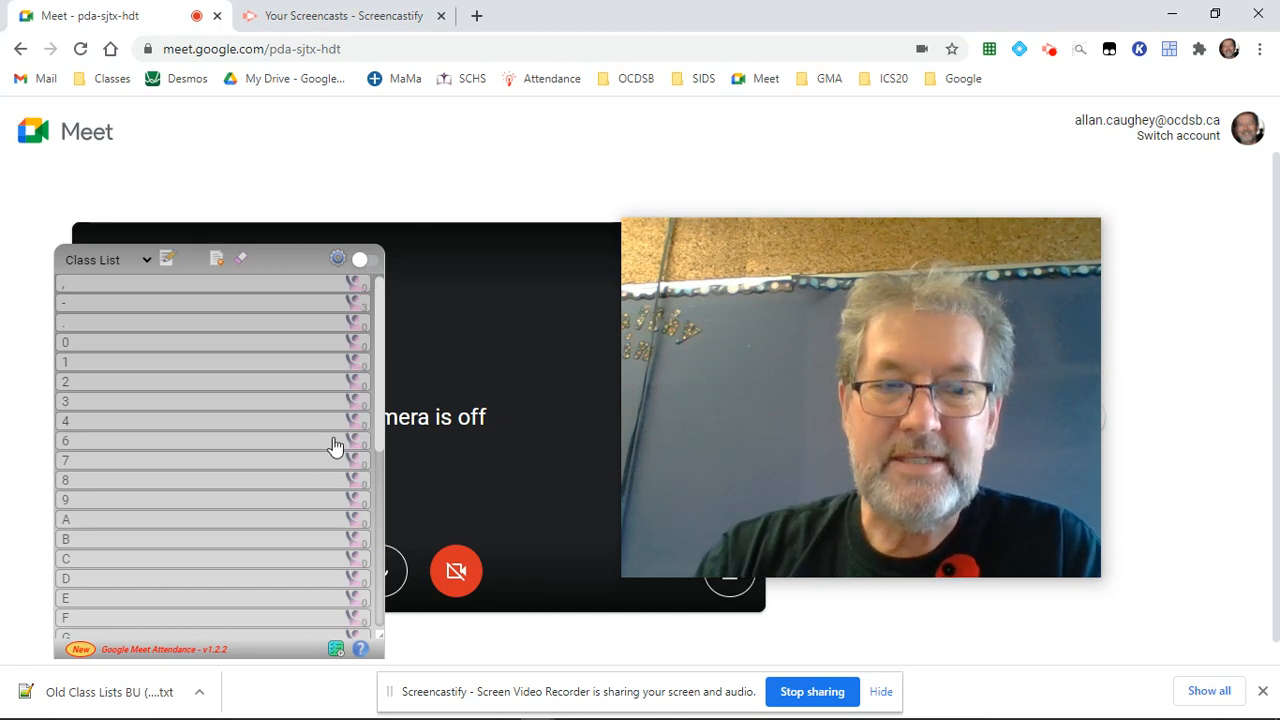
pyautogui.moveTo(332, 648)
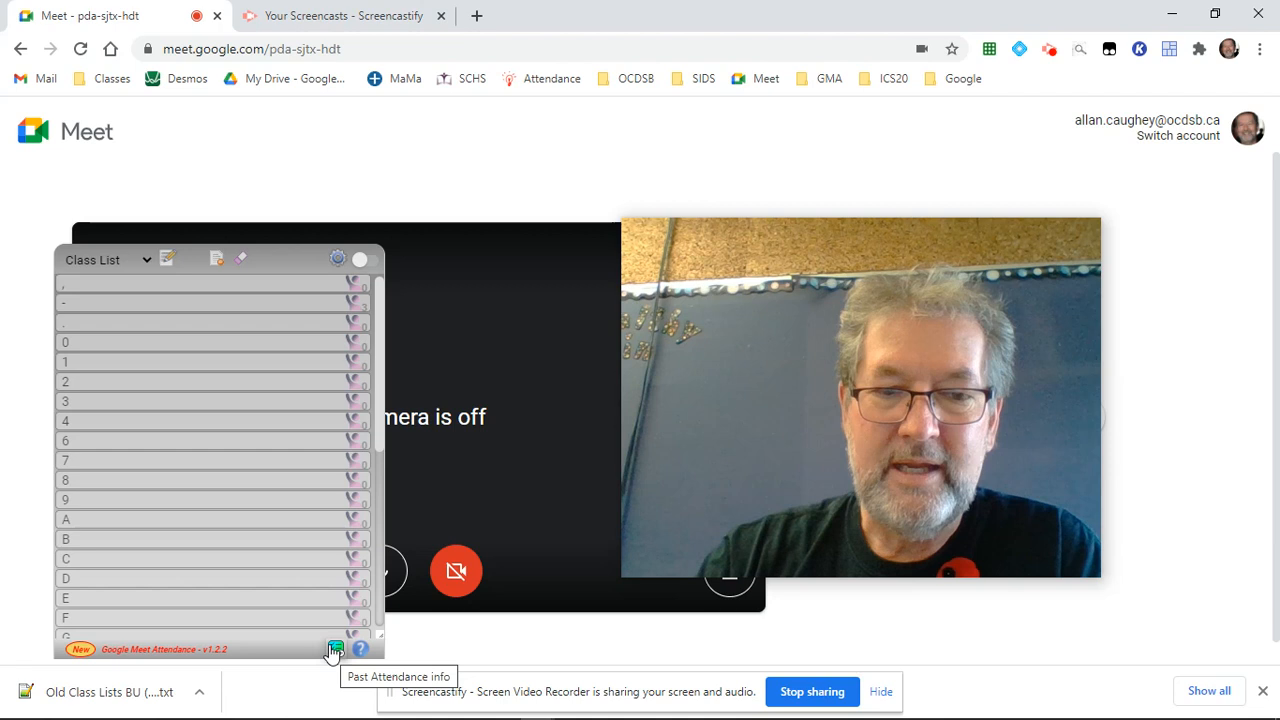
# - Show the Meet Attendance History and start editing the MHF4U-02 record
pyautogui.click(332, 648)
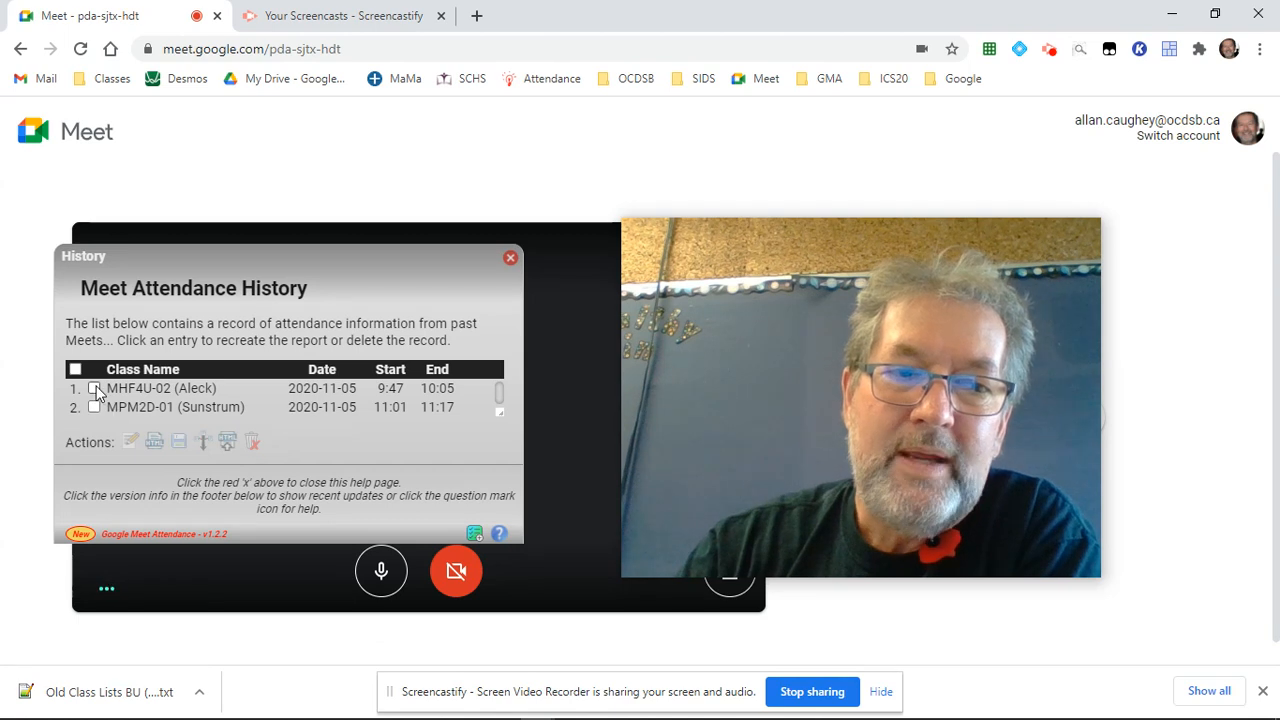
pyautogui.click(94, 388)
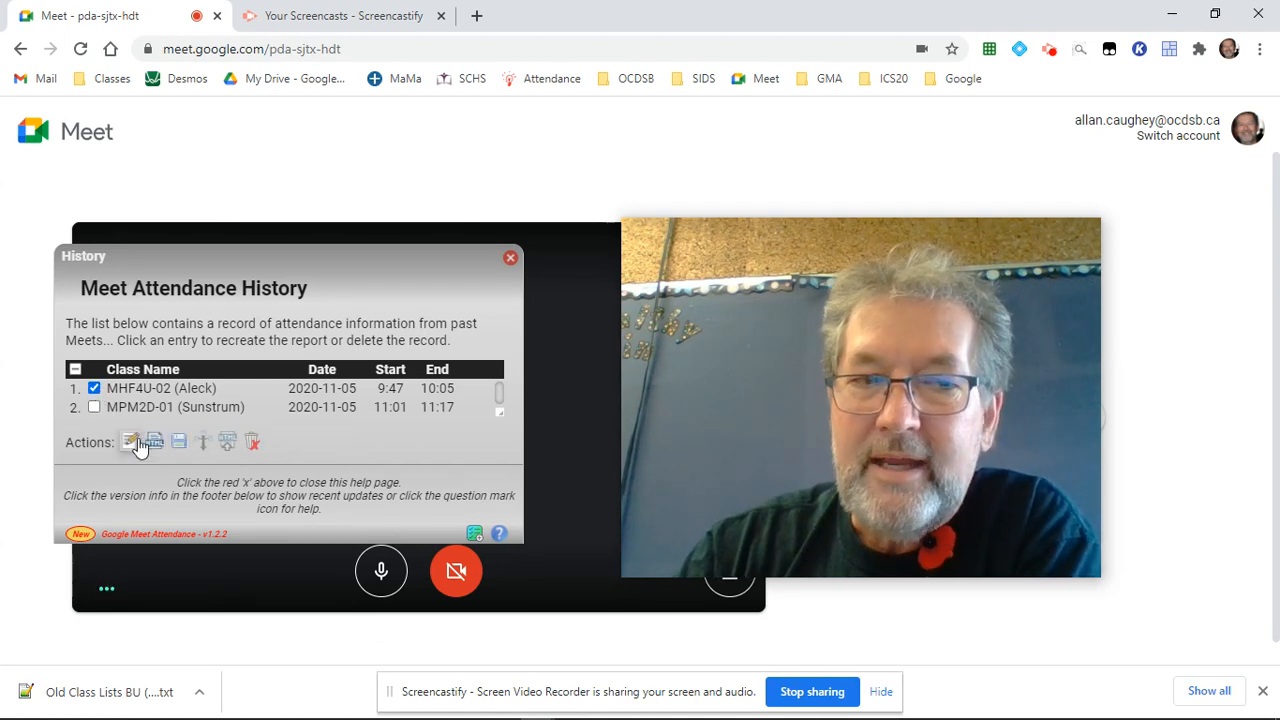
pyautogui.click(132, 442)
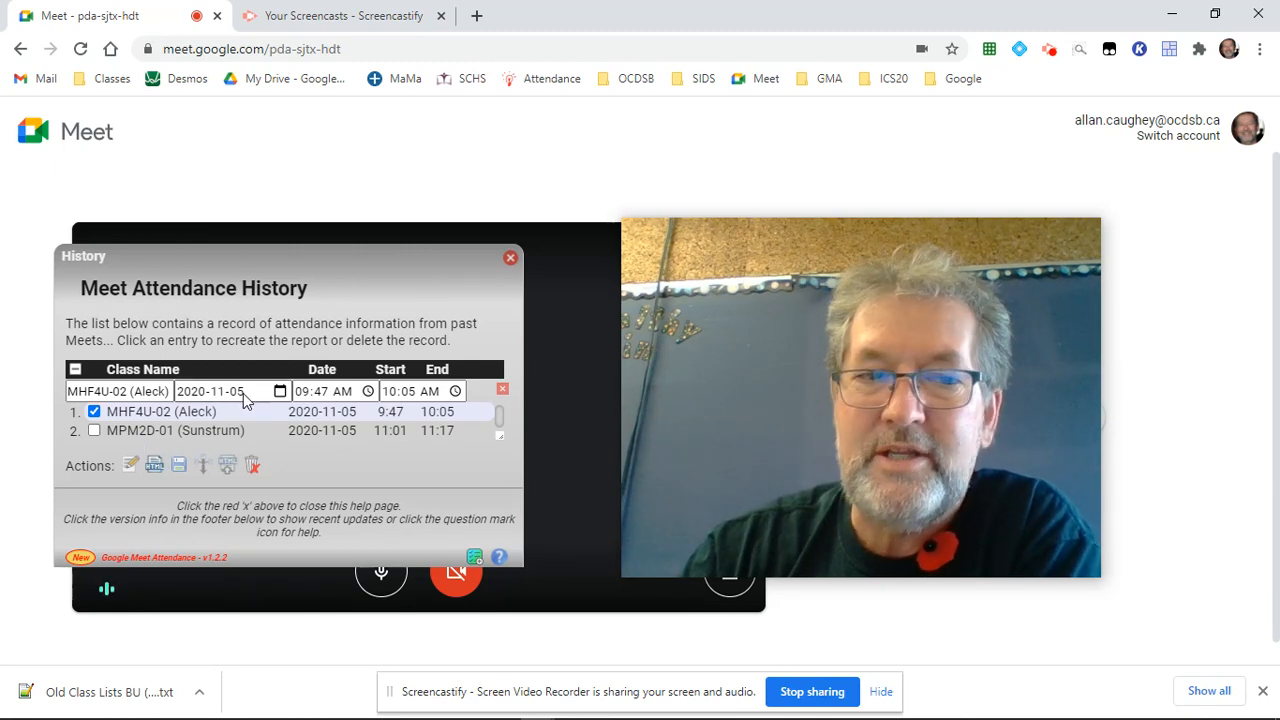
# - Cancel the MHF4U-02 edit unchanged and select all past attendance records
pyautogui.click(344, 390)
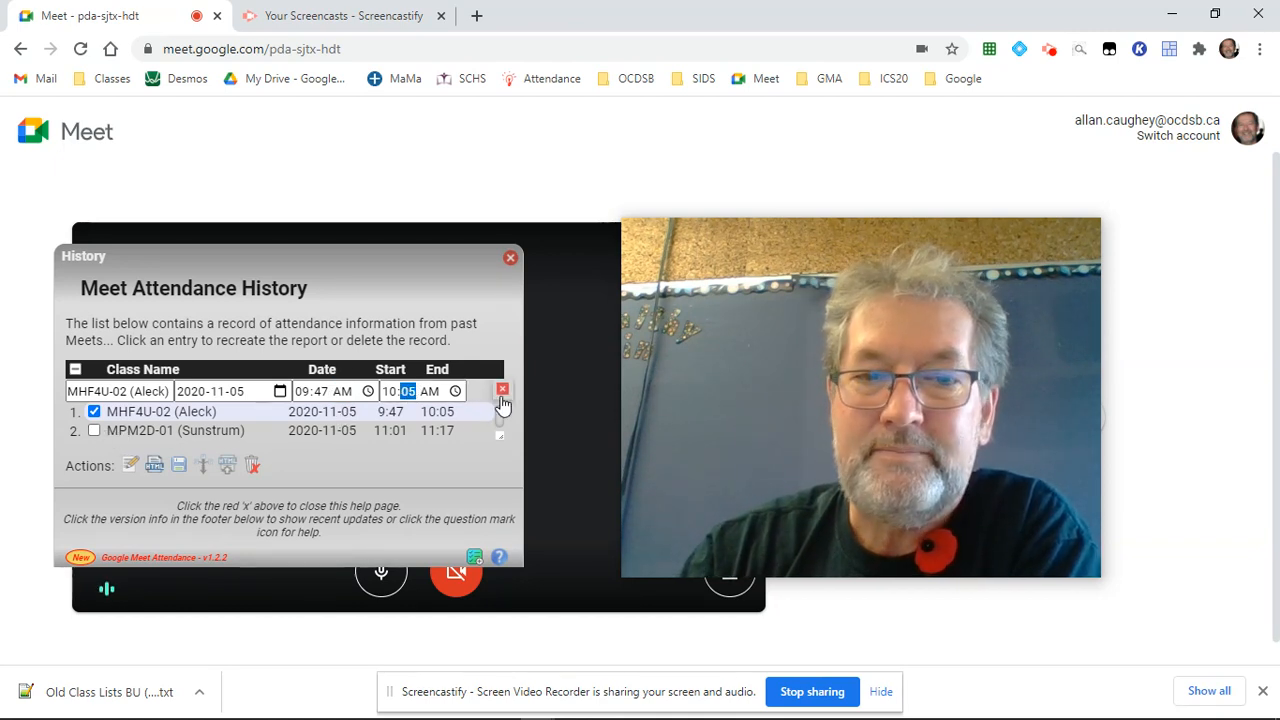
pyautogui.click(500, 390)
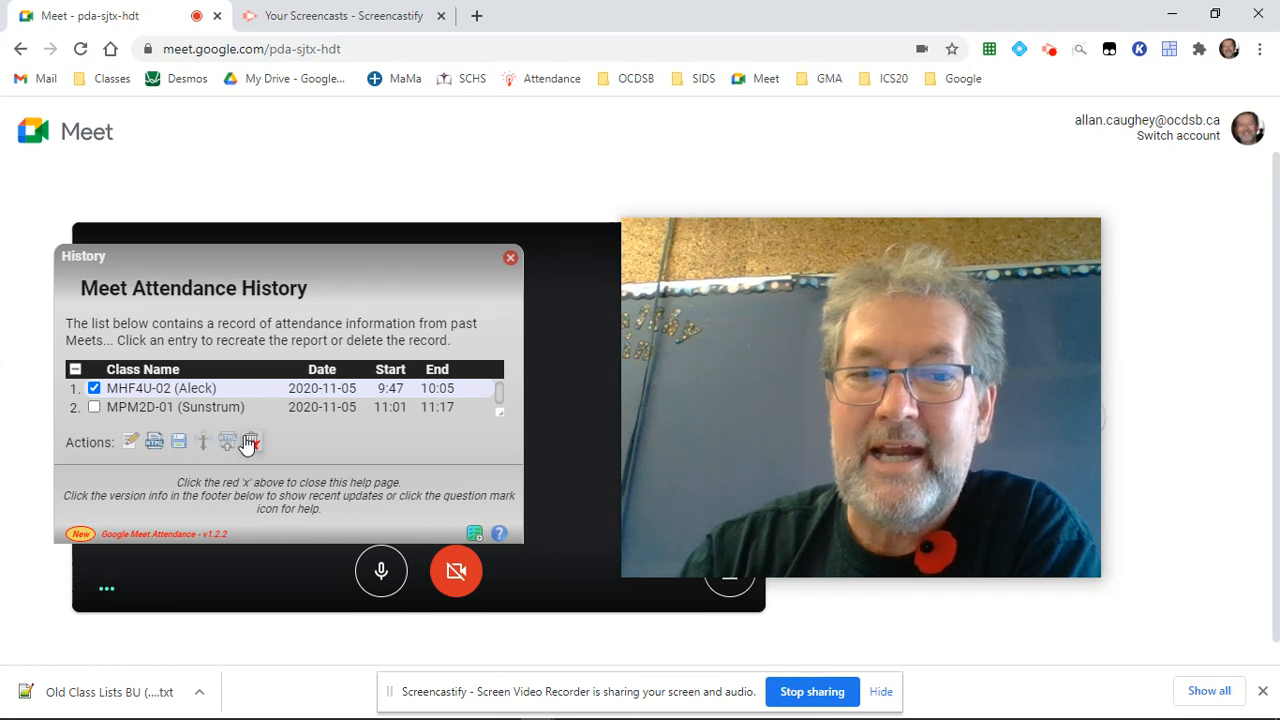
pyautogui.moveTo(252, 442)
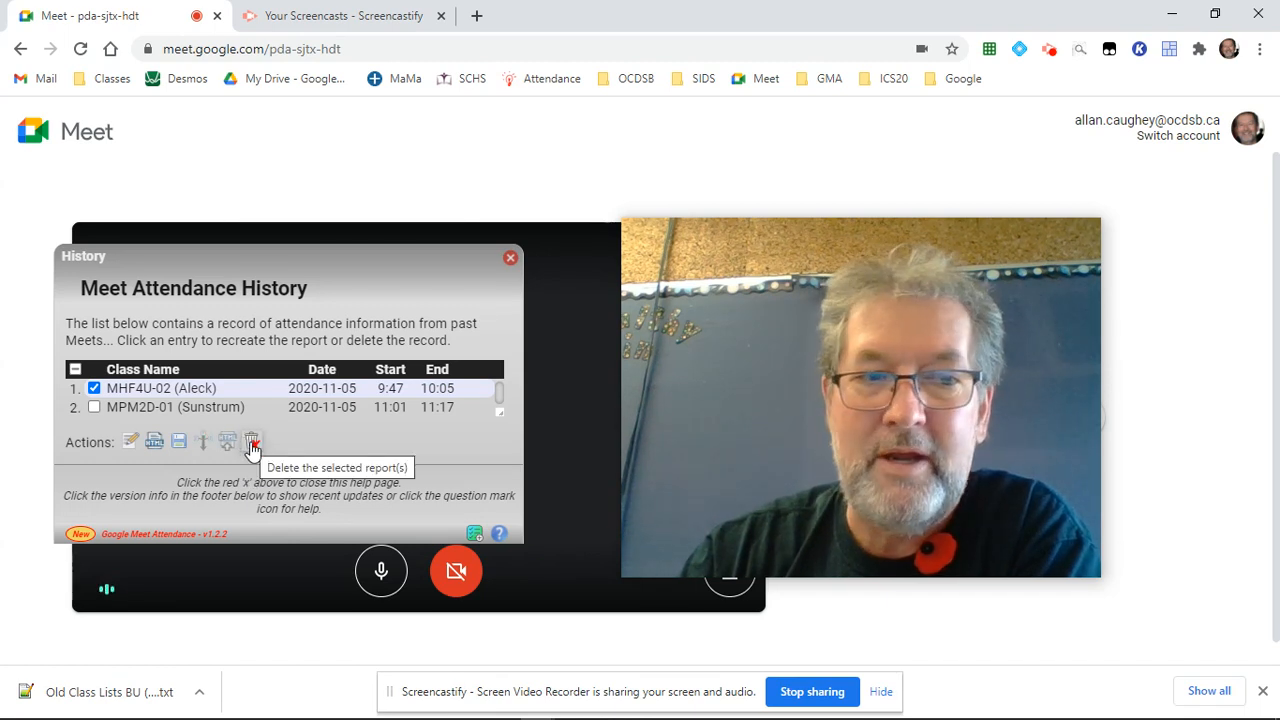
pyautogui.click(76, 368)
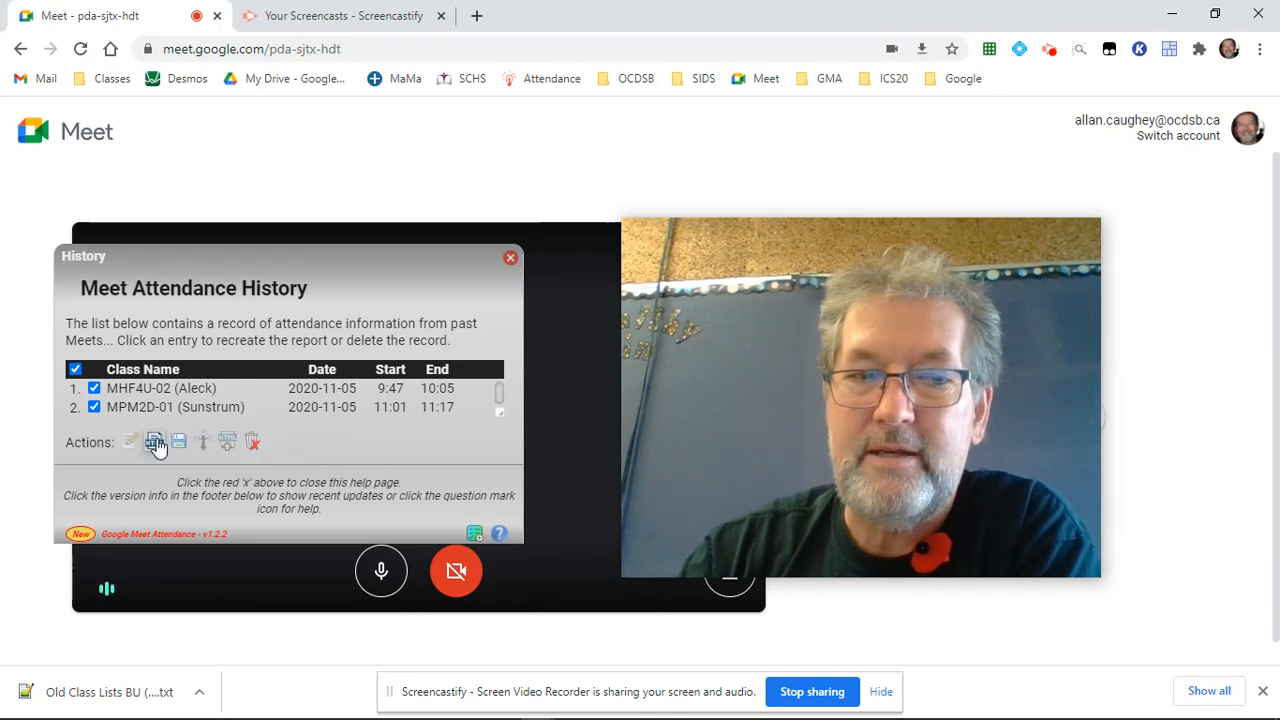
# - Download HTML reports for the MHF4U-02 and MPM2D-01 records dated 2020-11-05
pyautogui.click(152, 444)
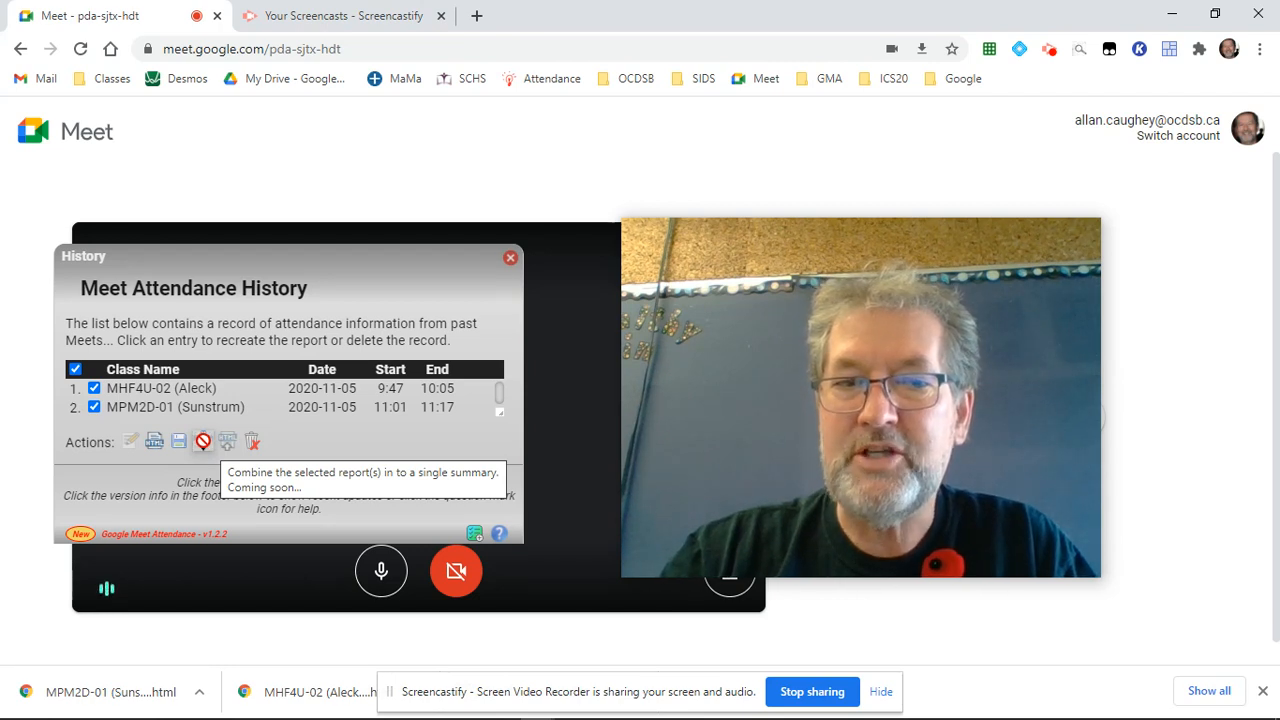
pyautogui.moveTo(232, 458)
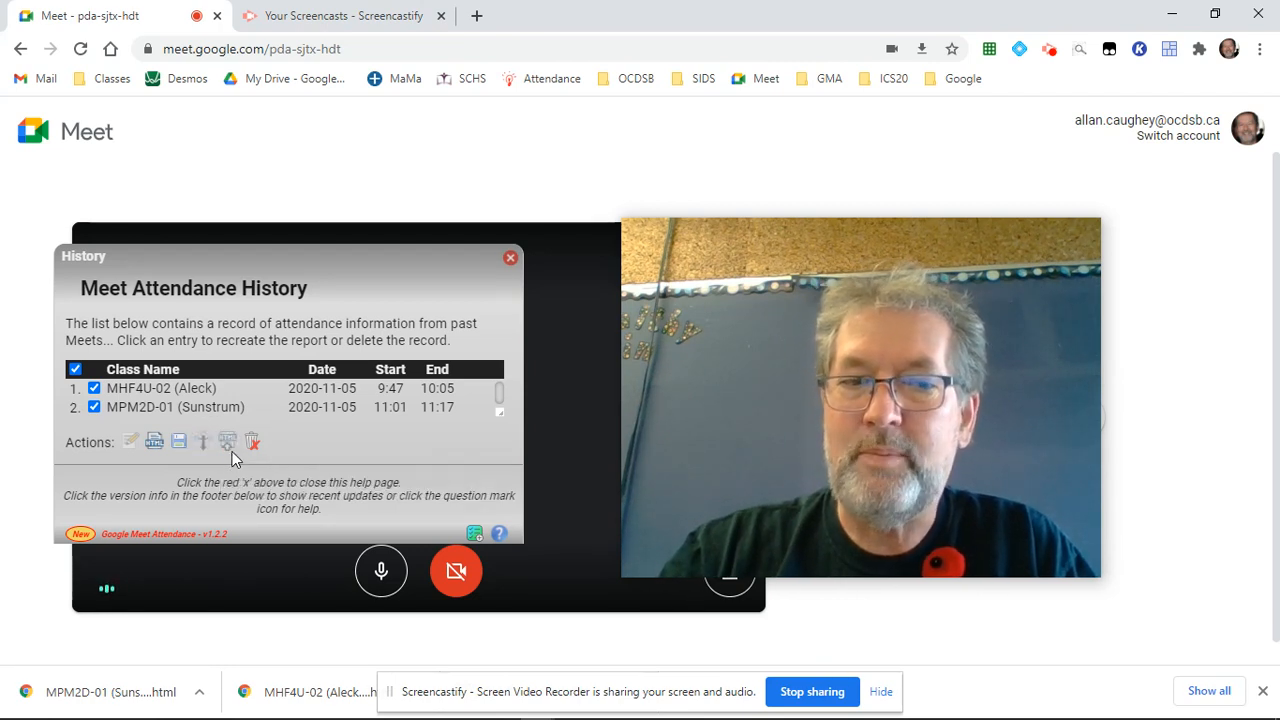
pyautogui.moveTo(228, 442)
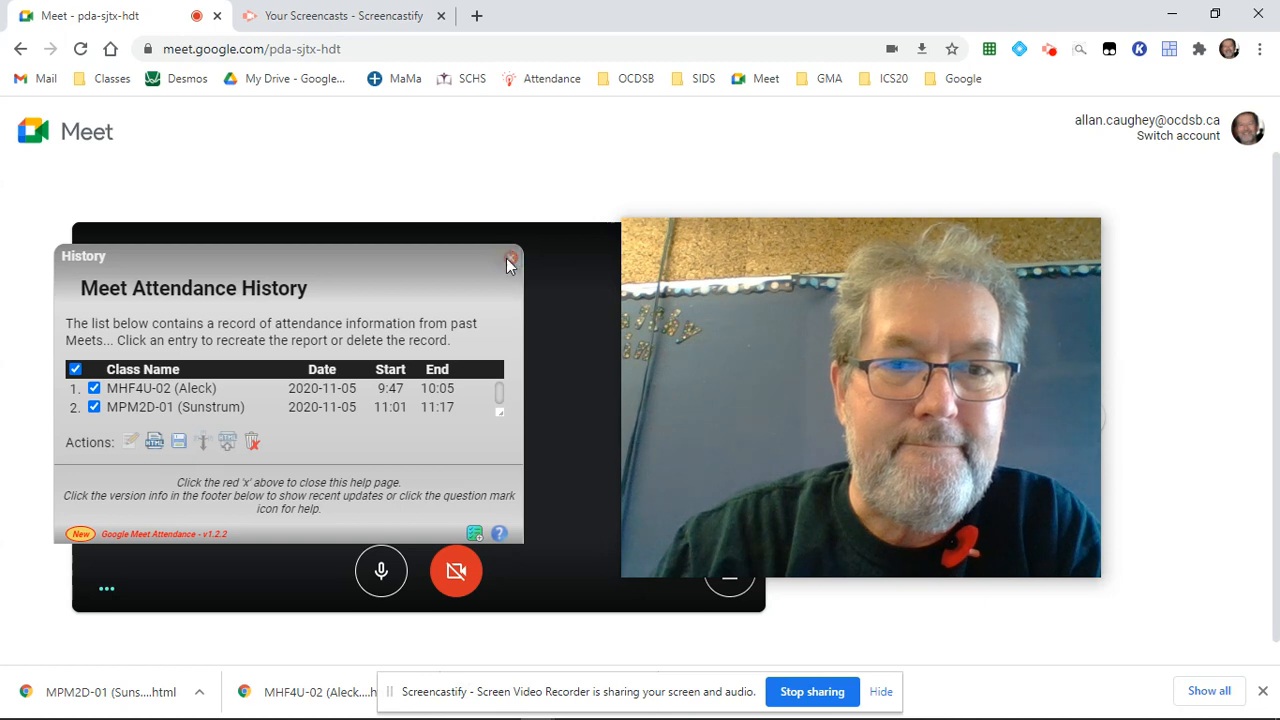
# - Close the Meet Attendance History dialog to return to the Class List panel
pyautogui.click(508, 260)
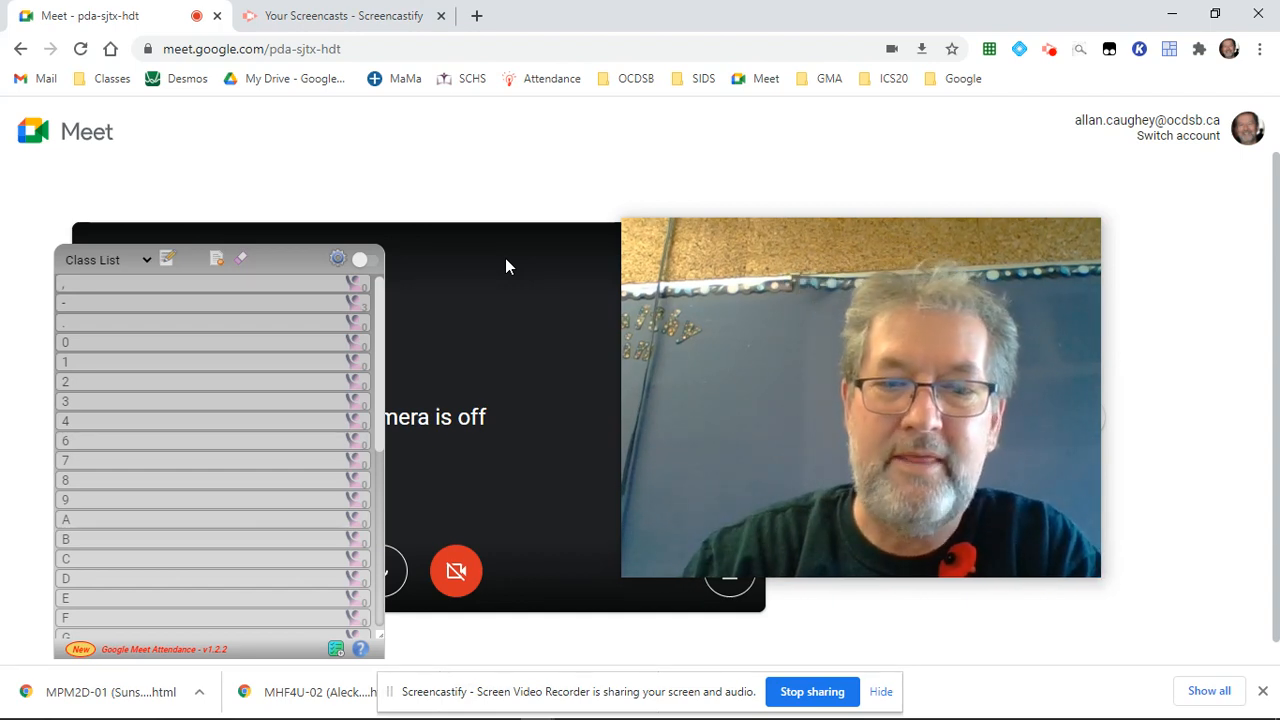
pyautogui.moveTo(570, 320)
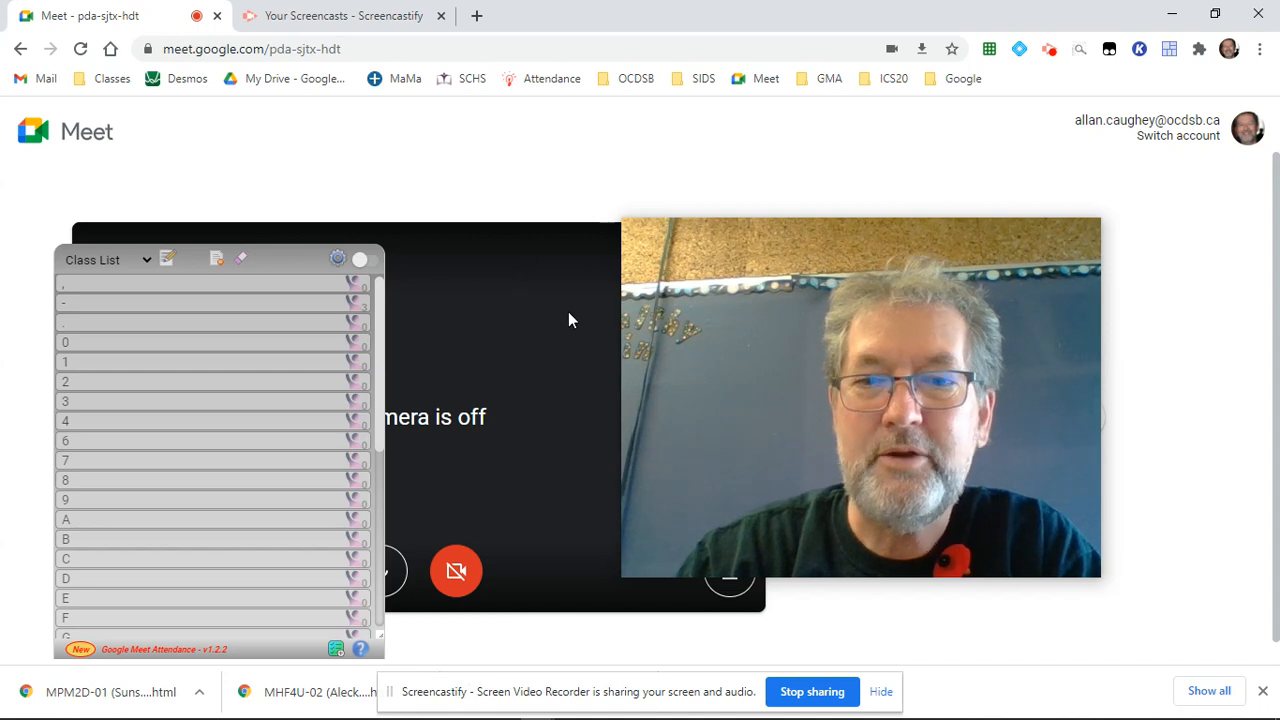
pyautogui.moveTo(556, 338)
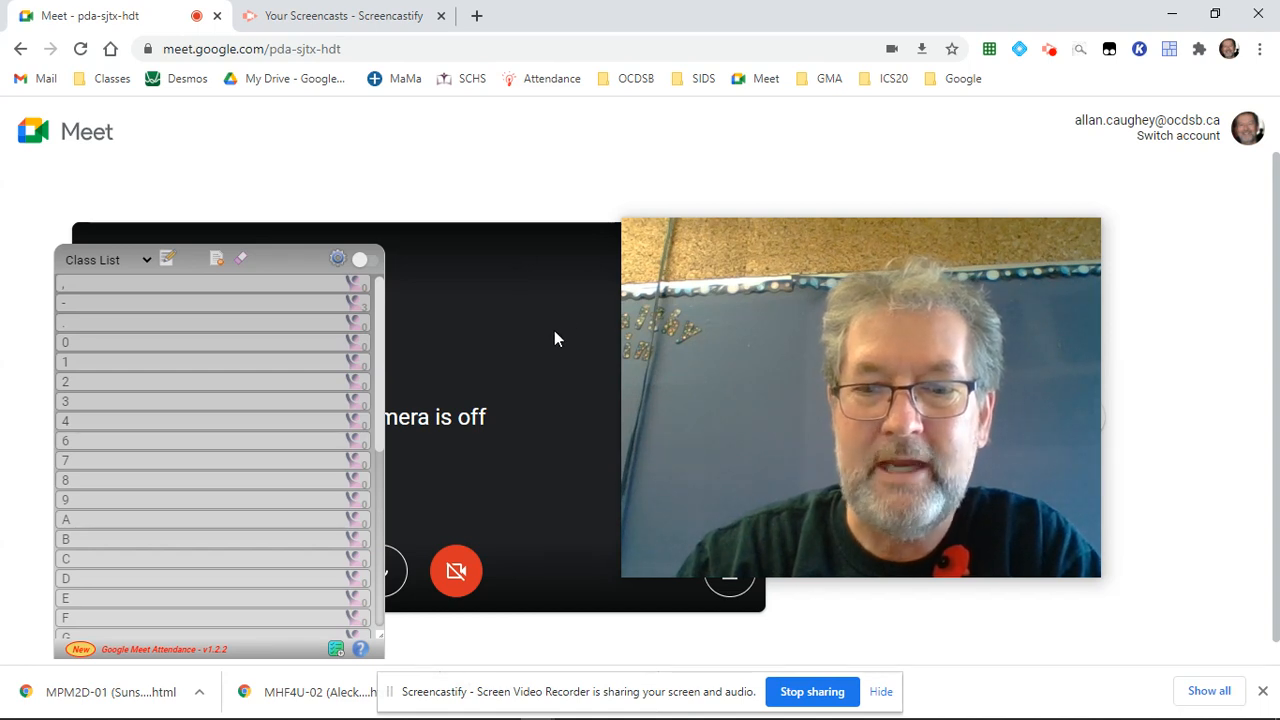